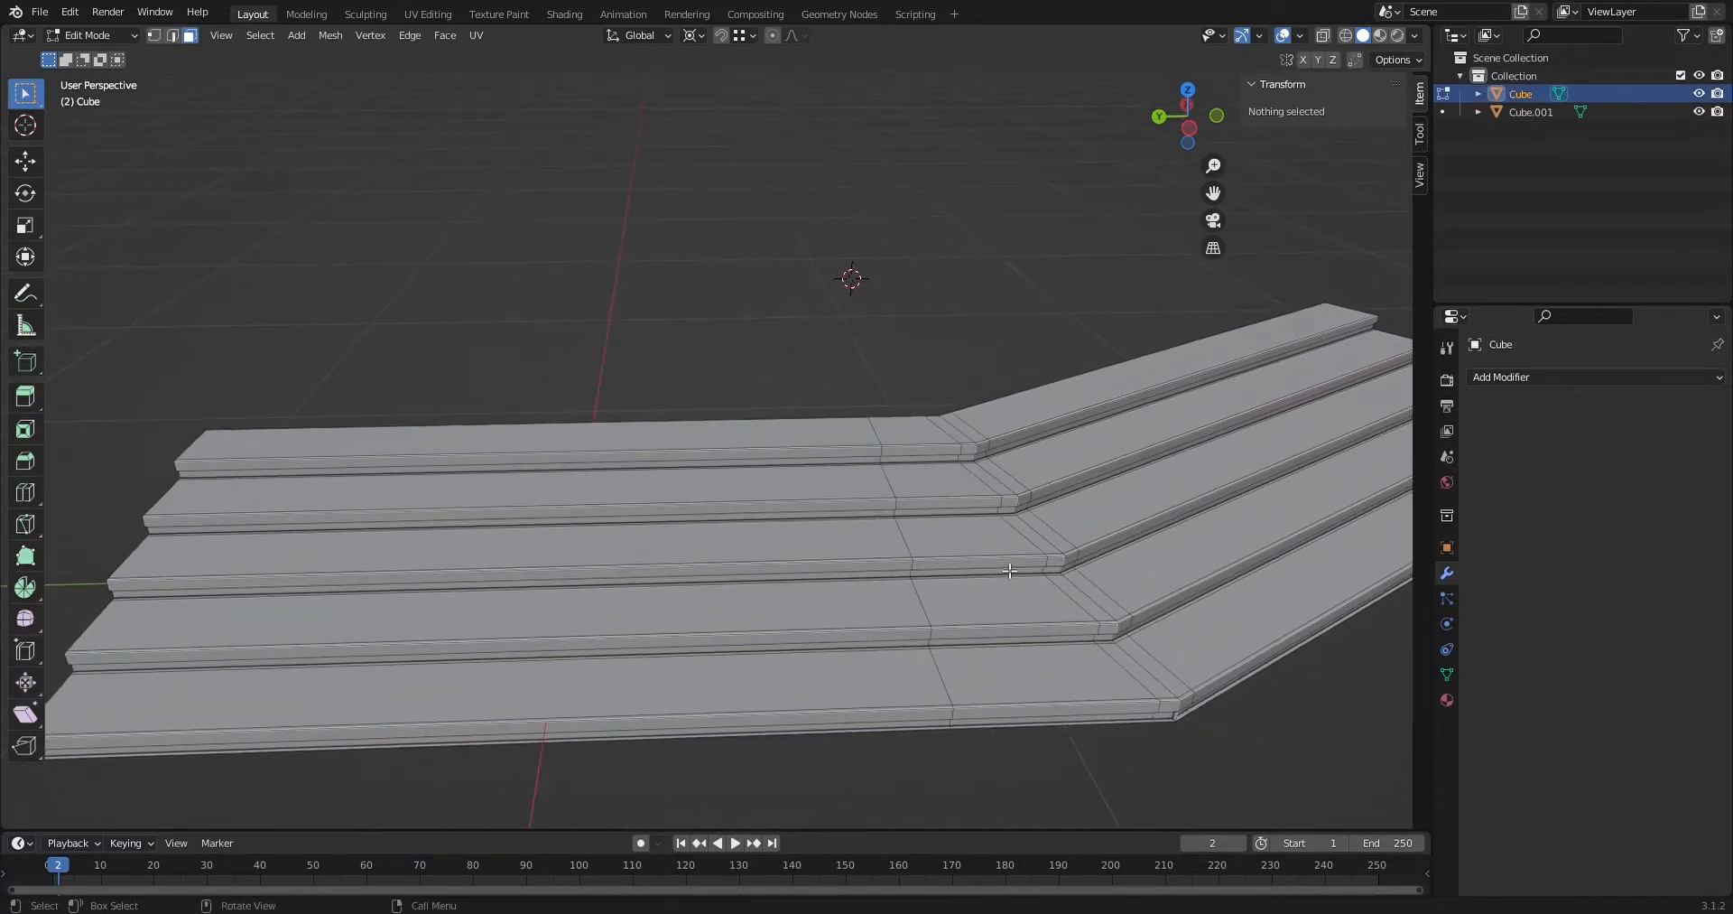
# Orbit around the angled stair set to study its bent corner geometry from several sides
pyautogui.moveTo(1005, 569); pyautogui.dragTo(978, 664)
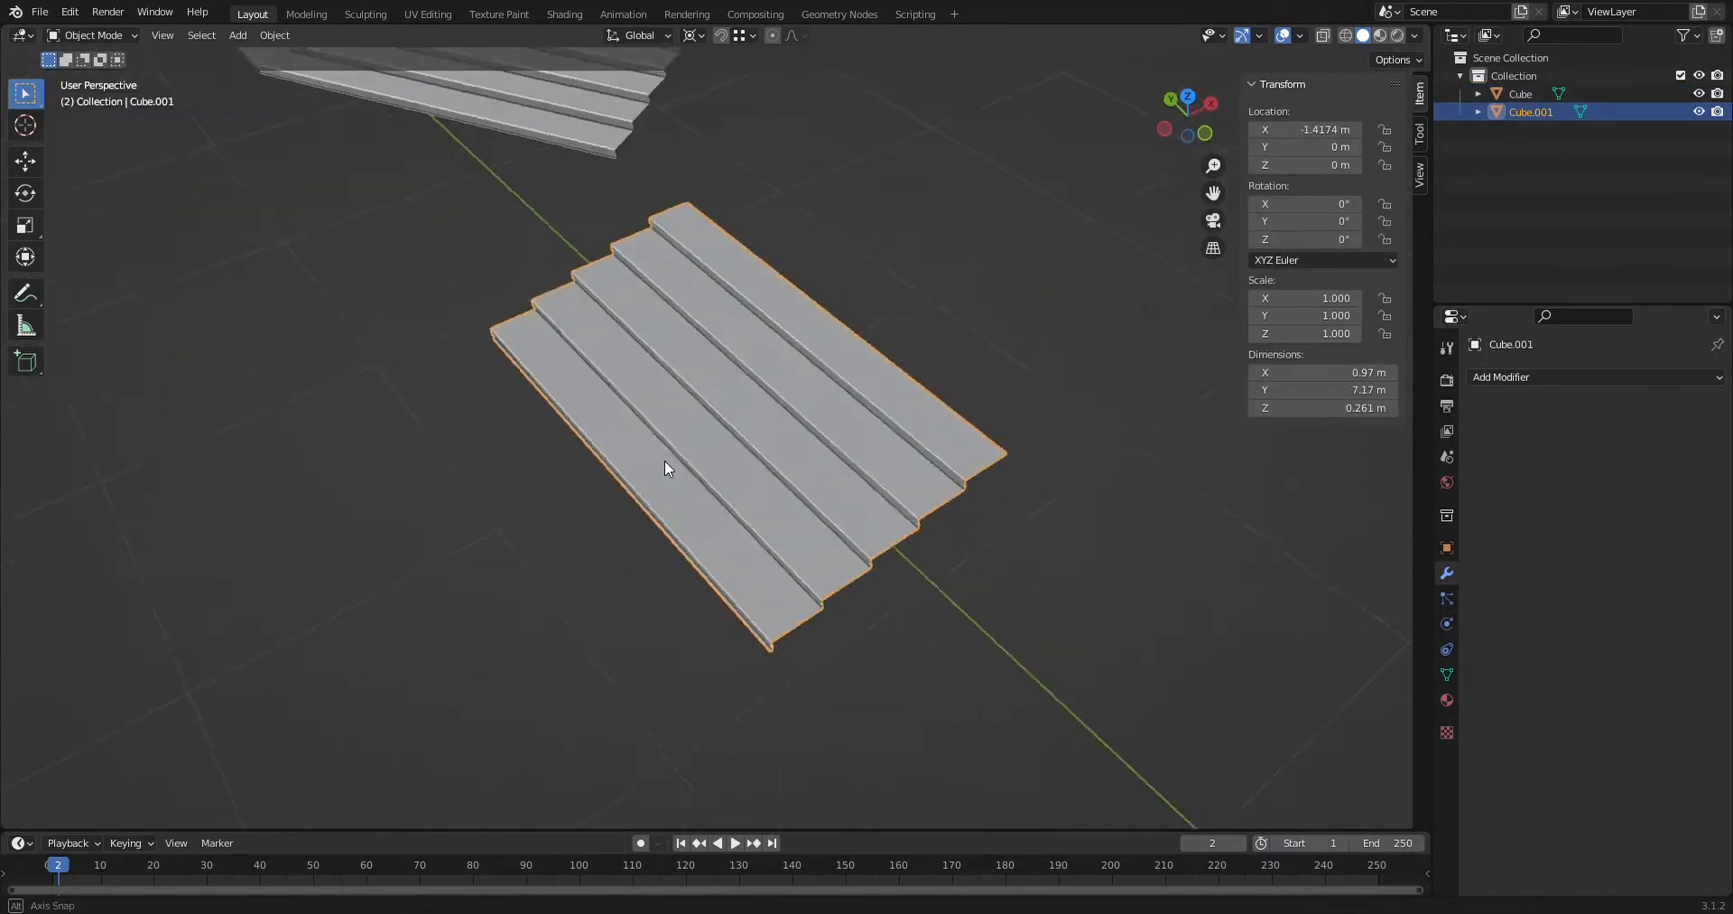
pyautogui.press('Tab')
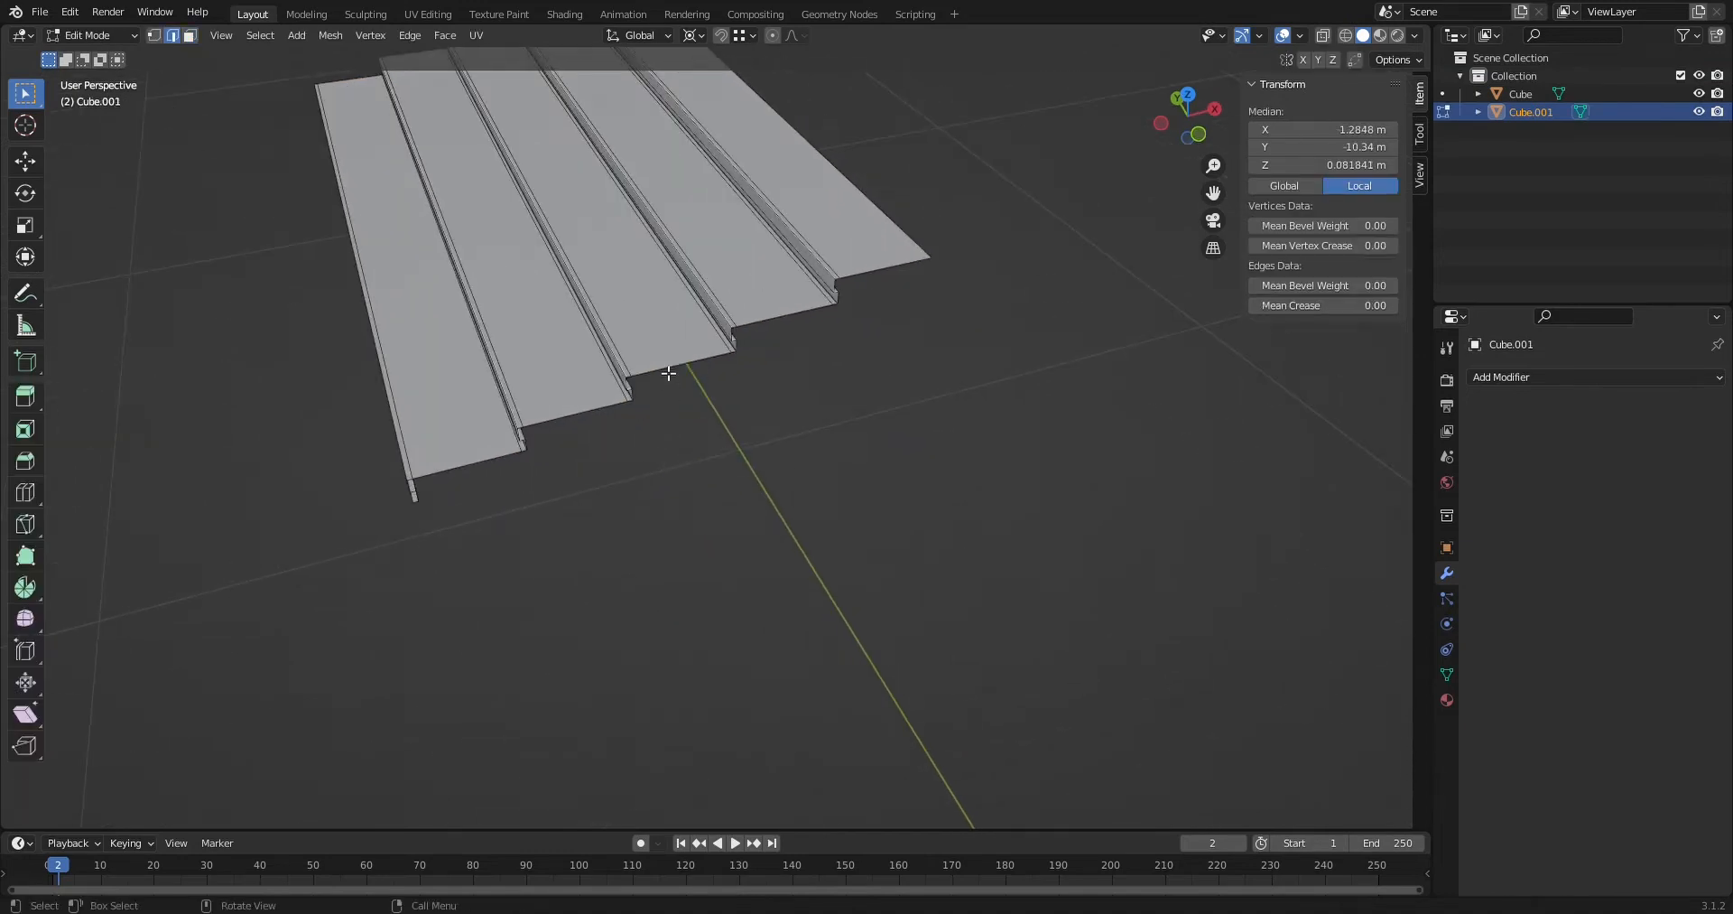
pyautogui.moveTo(663, 376); pyautogui.dragTo(751, 381)
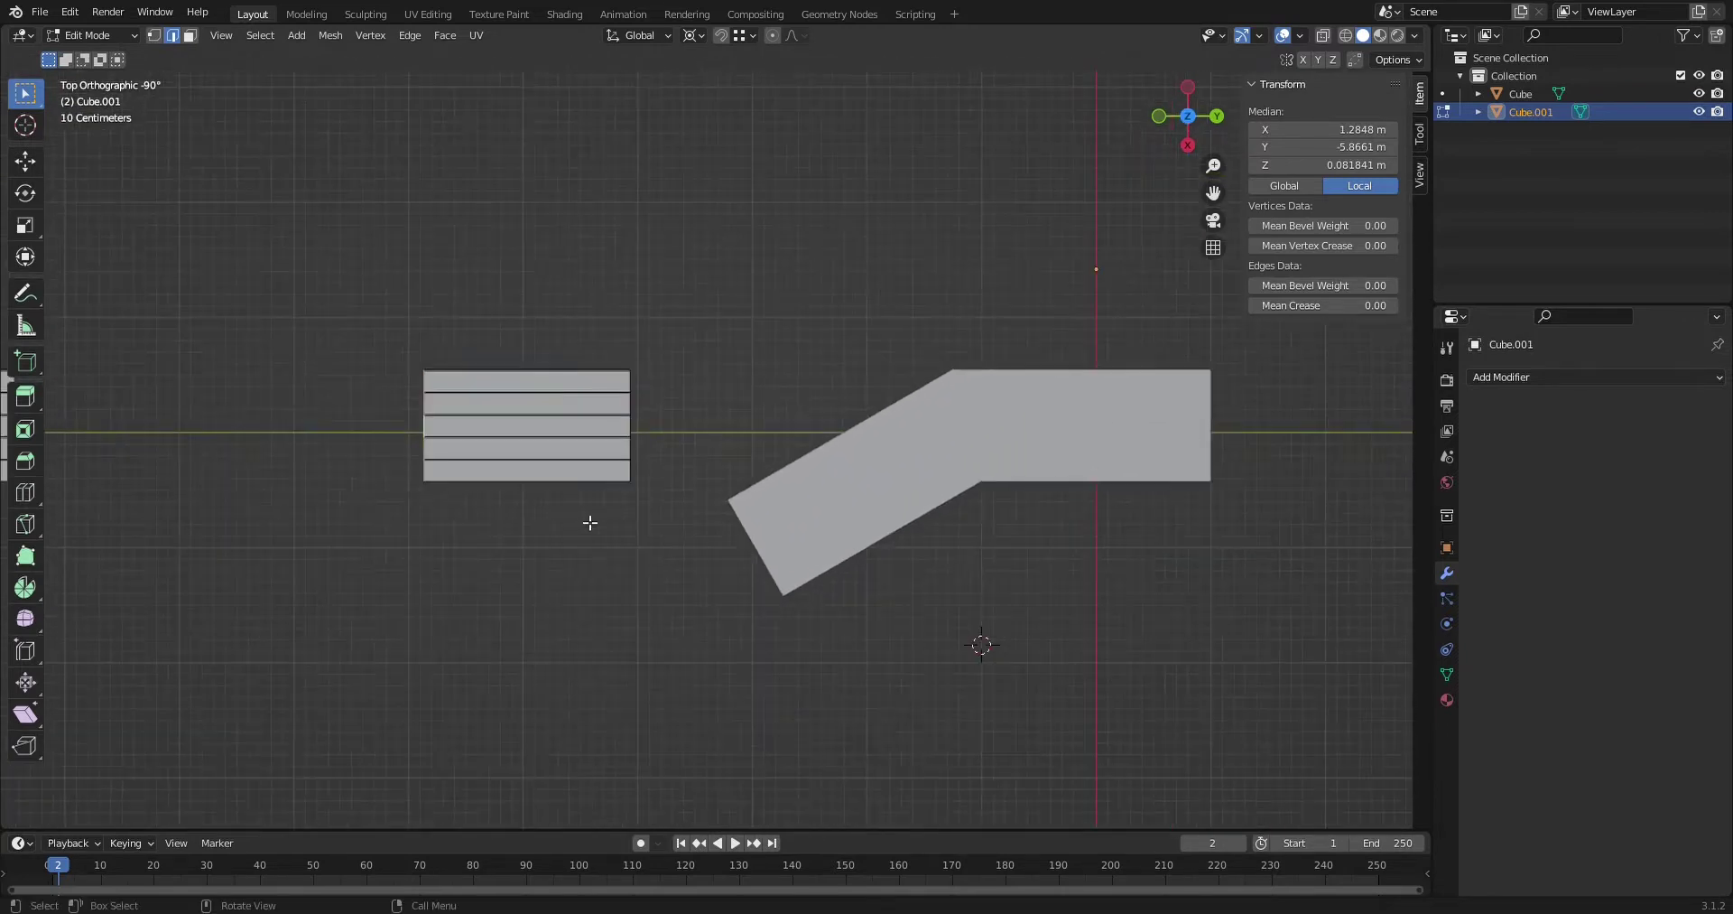
pyautogui.moveTo(588, 522); pyautogui.dragTo(780, 495)
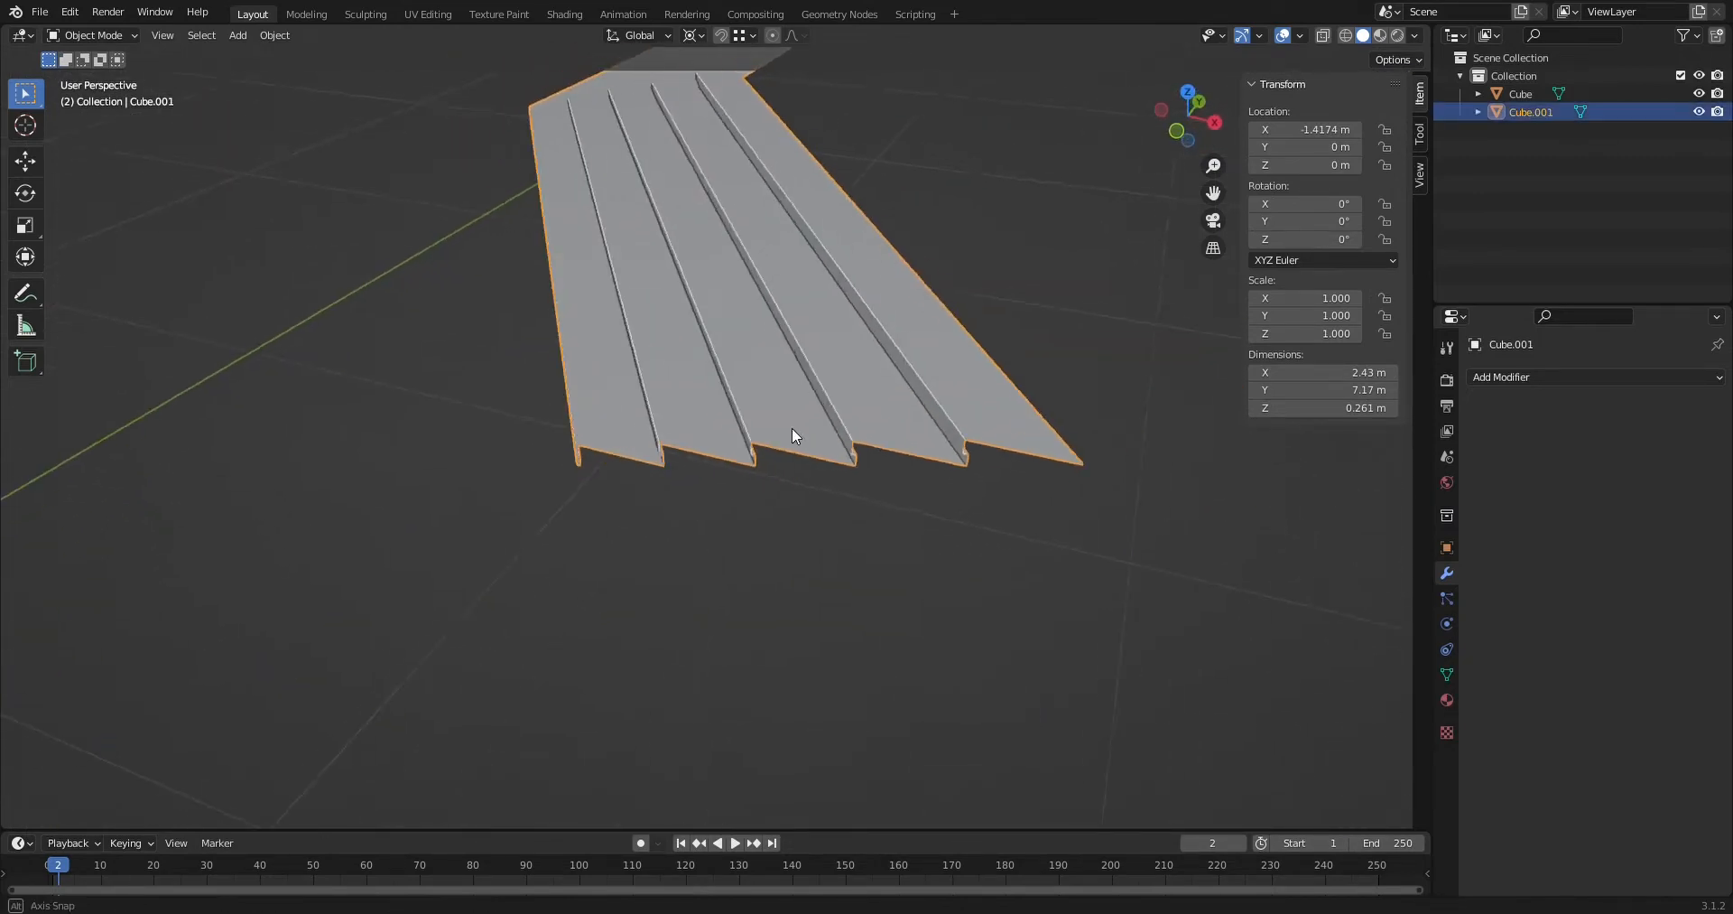
pyautogui.press('Tab')
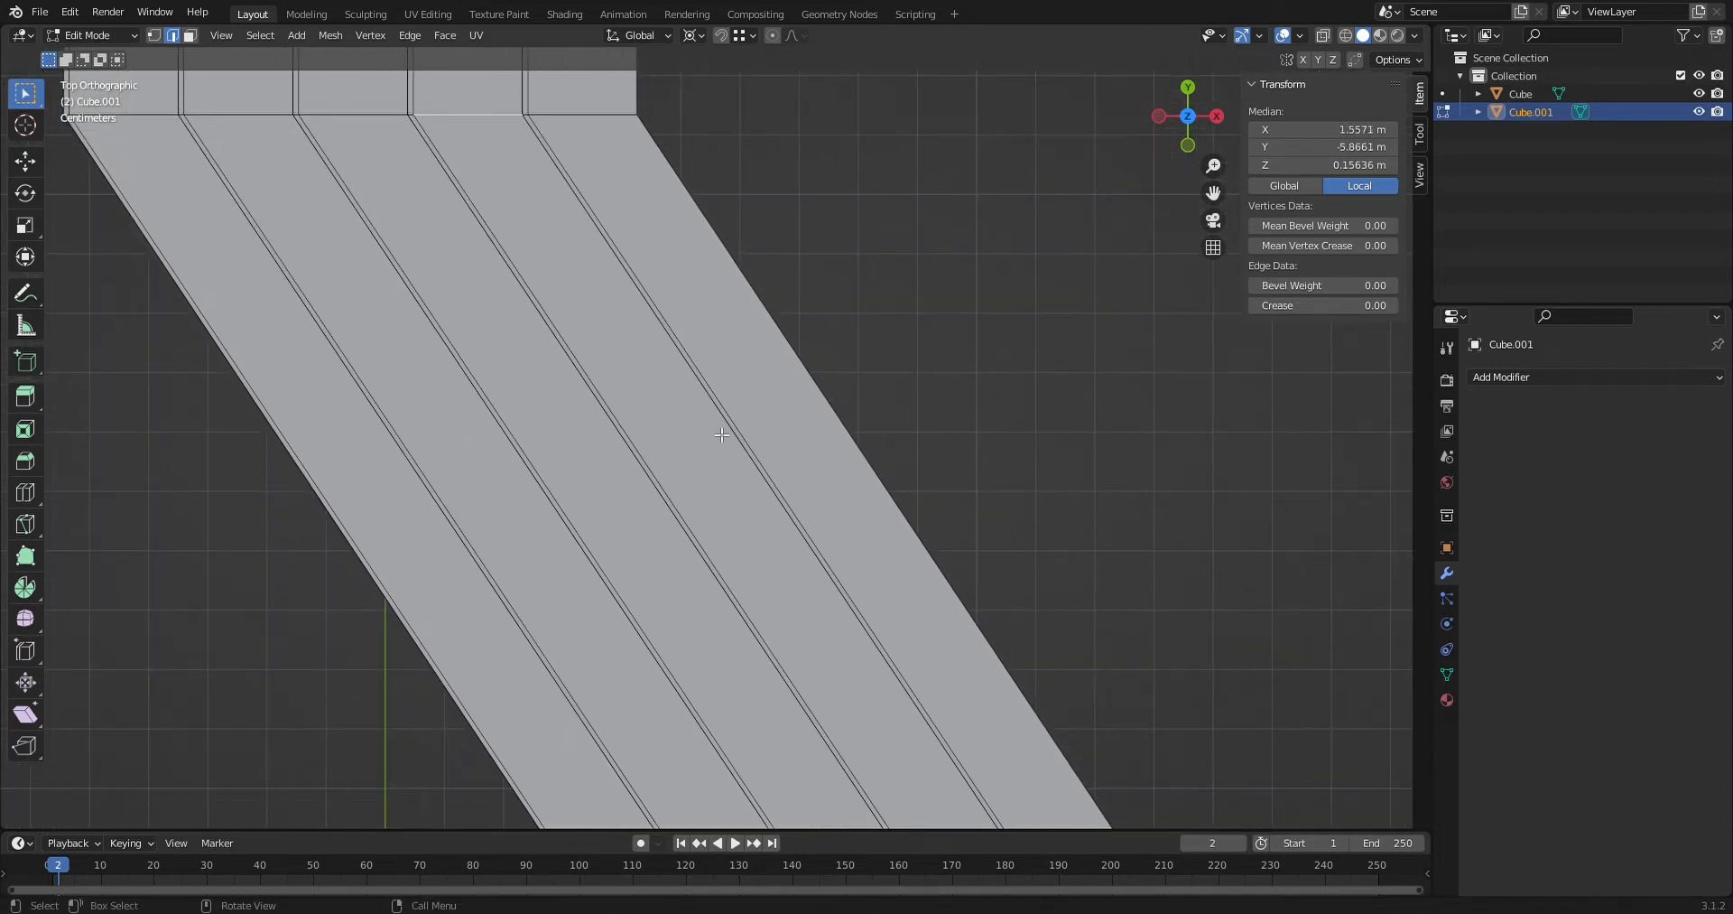
# Zoom close on the angled stair's corner, then frame the straight stair piece Cube.001 in Object Mode
pyautogui.press('Tab')
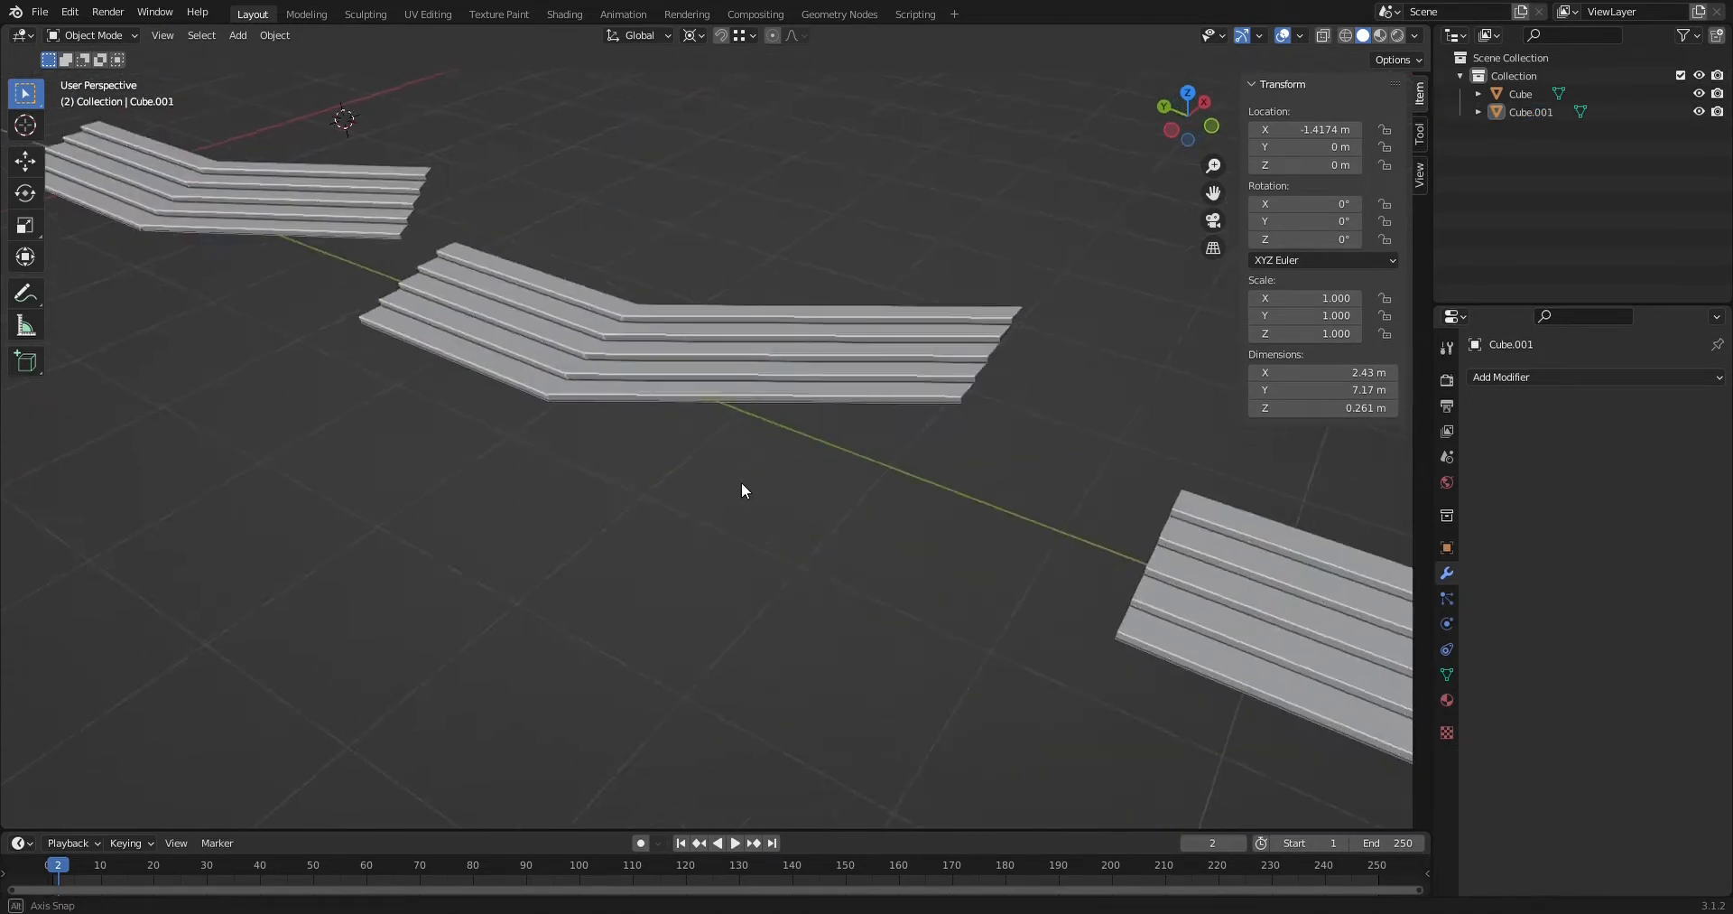
pyautogui.moveTo(740, 489); pyautogui.dragTo(1208, 606)
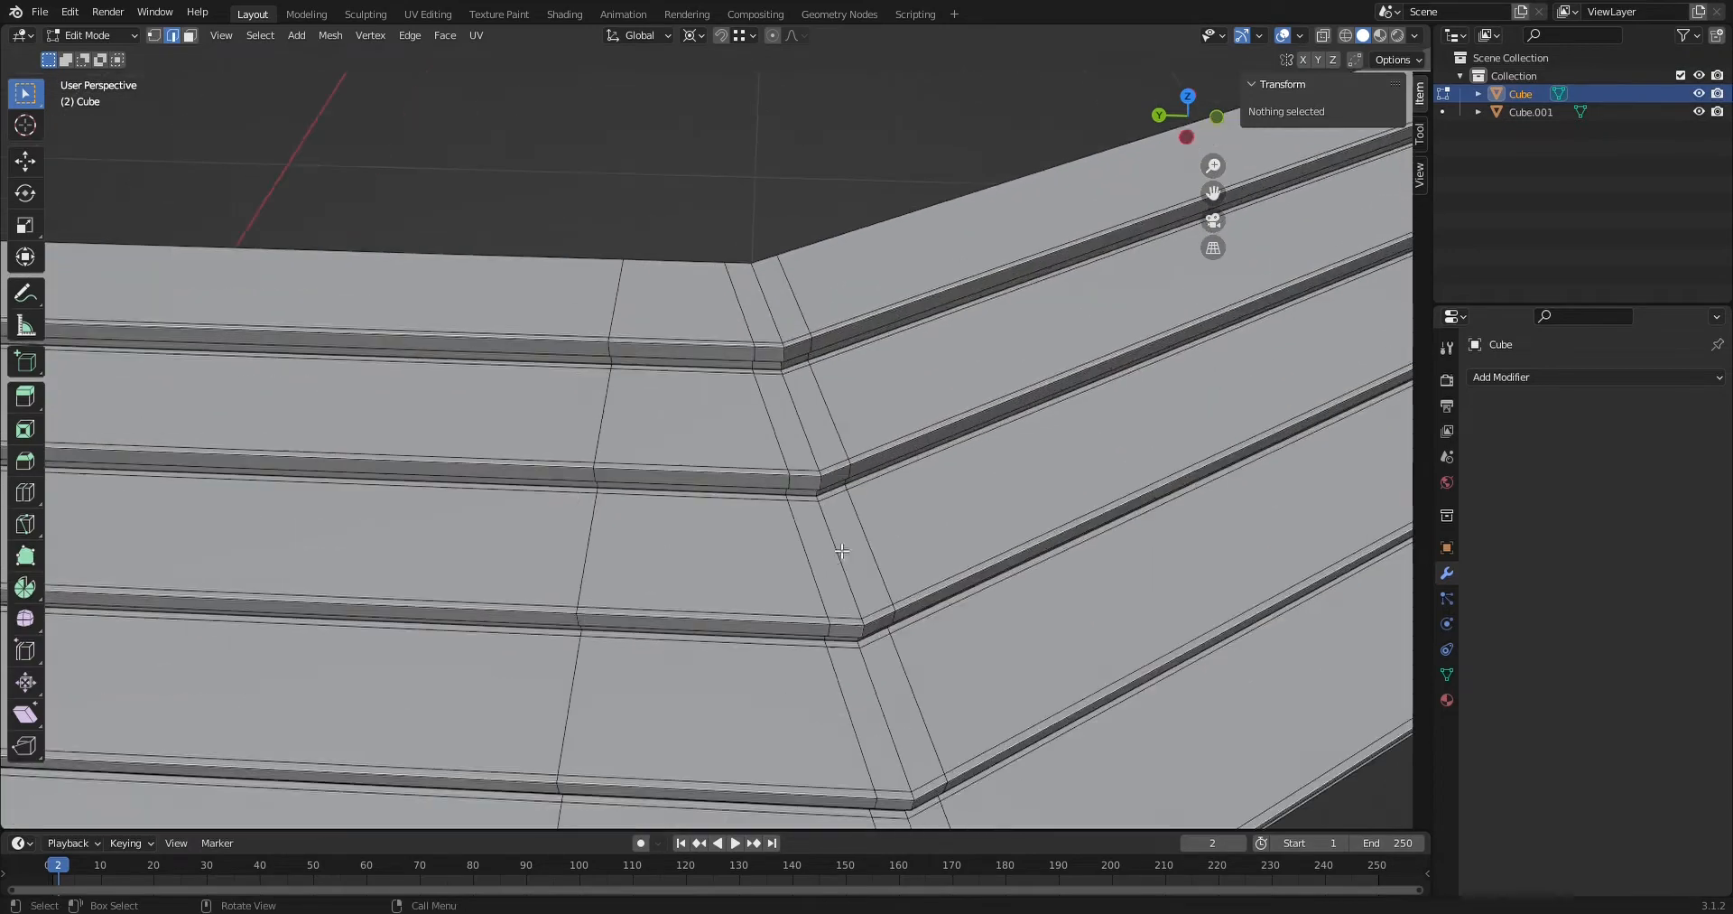
pyautogui.moveTo(839, 552); pyautogui.dragTo(760, 493)
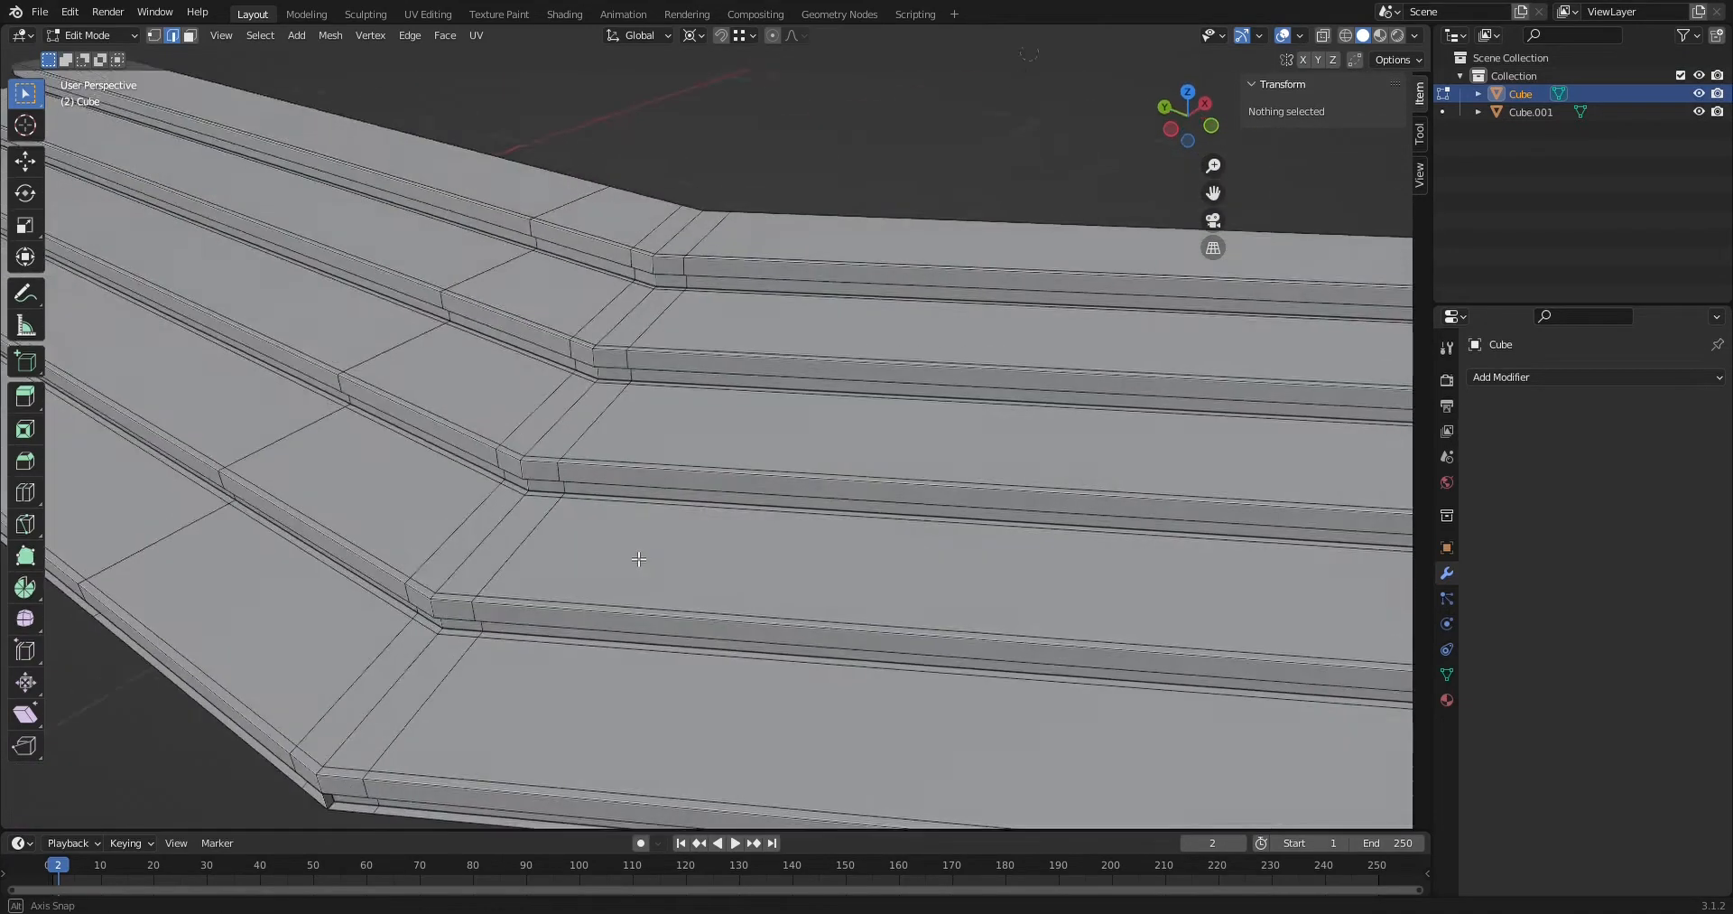
pyautogui.press('Tab')
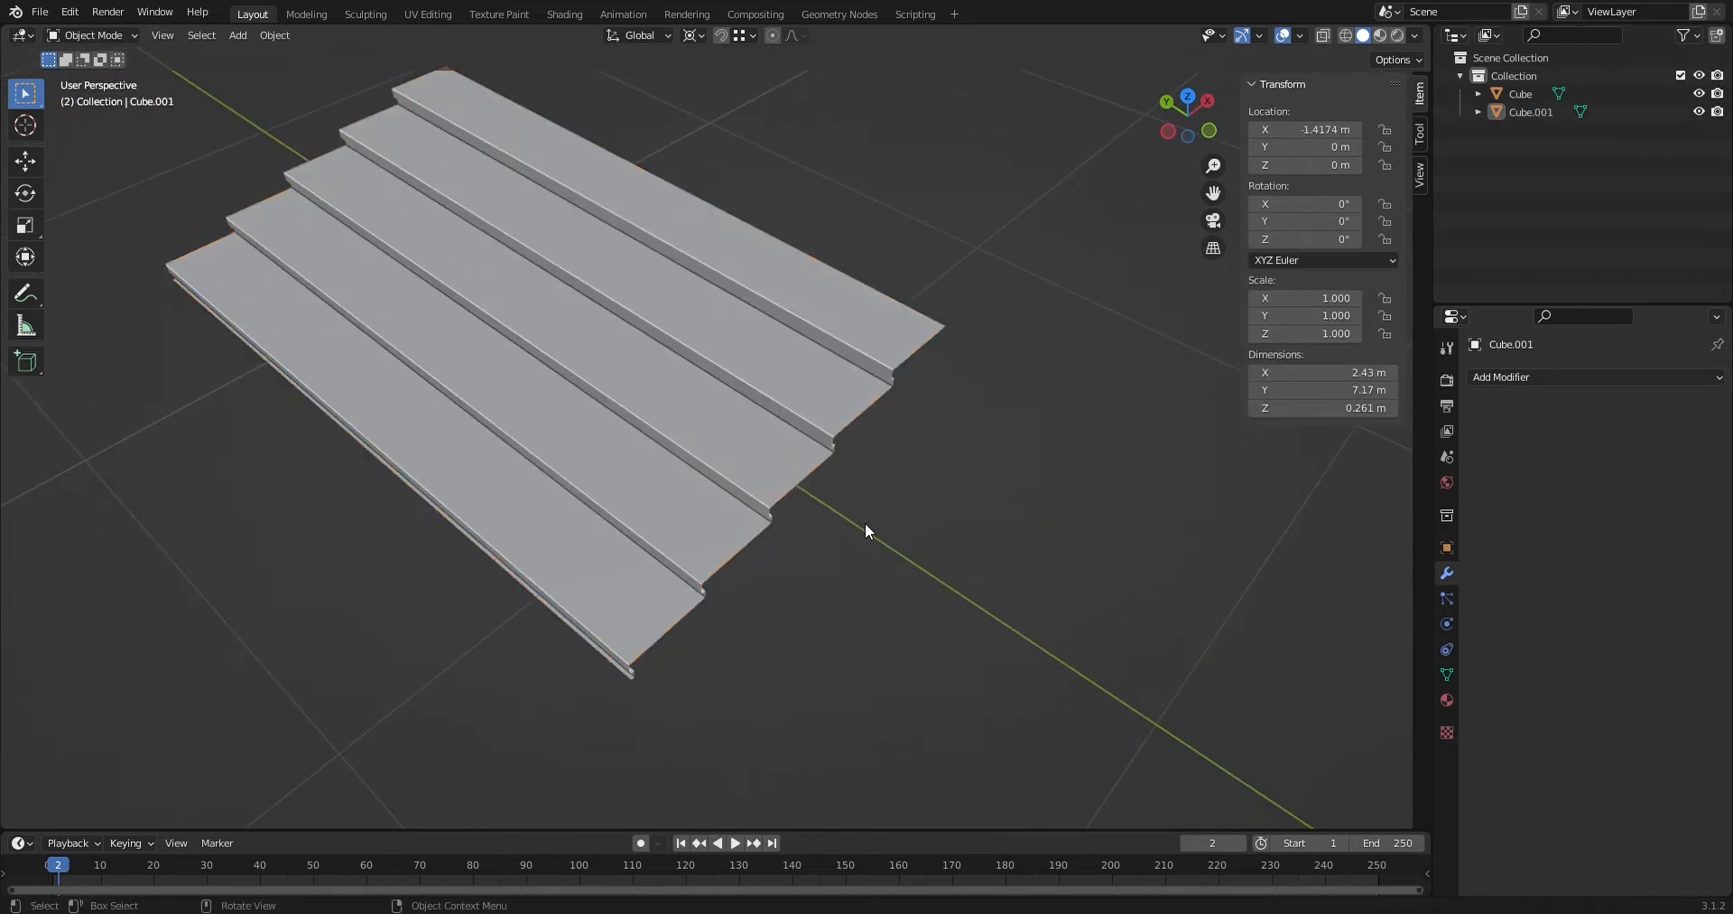
# Snap the 3D cursor to the stair's corner vertex and add a 2 m plane standing upright there
pyautogui.press('Tab')
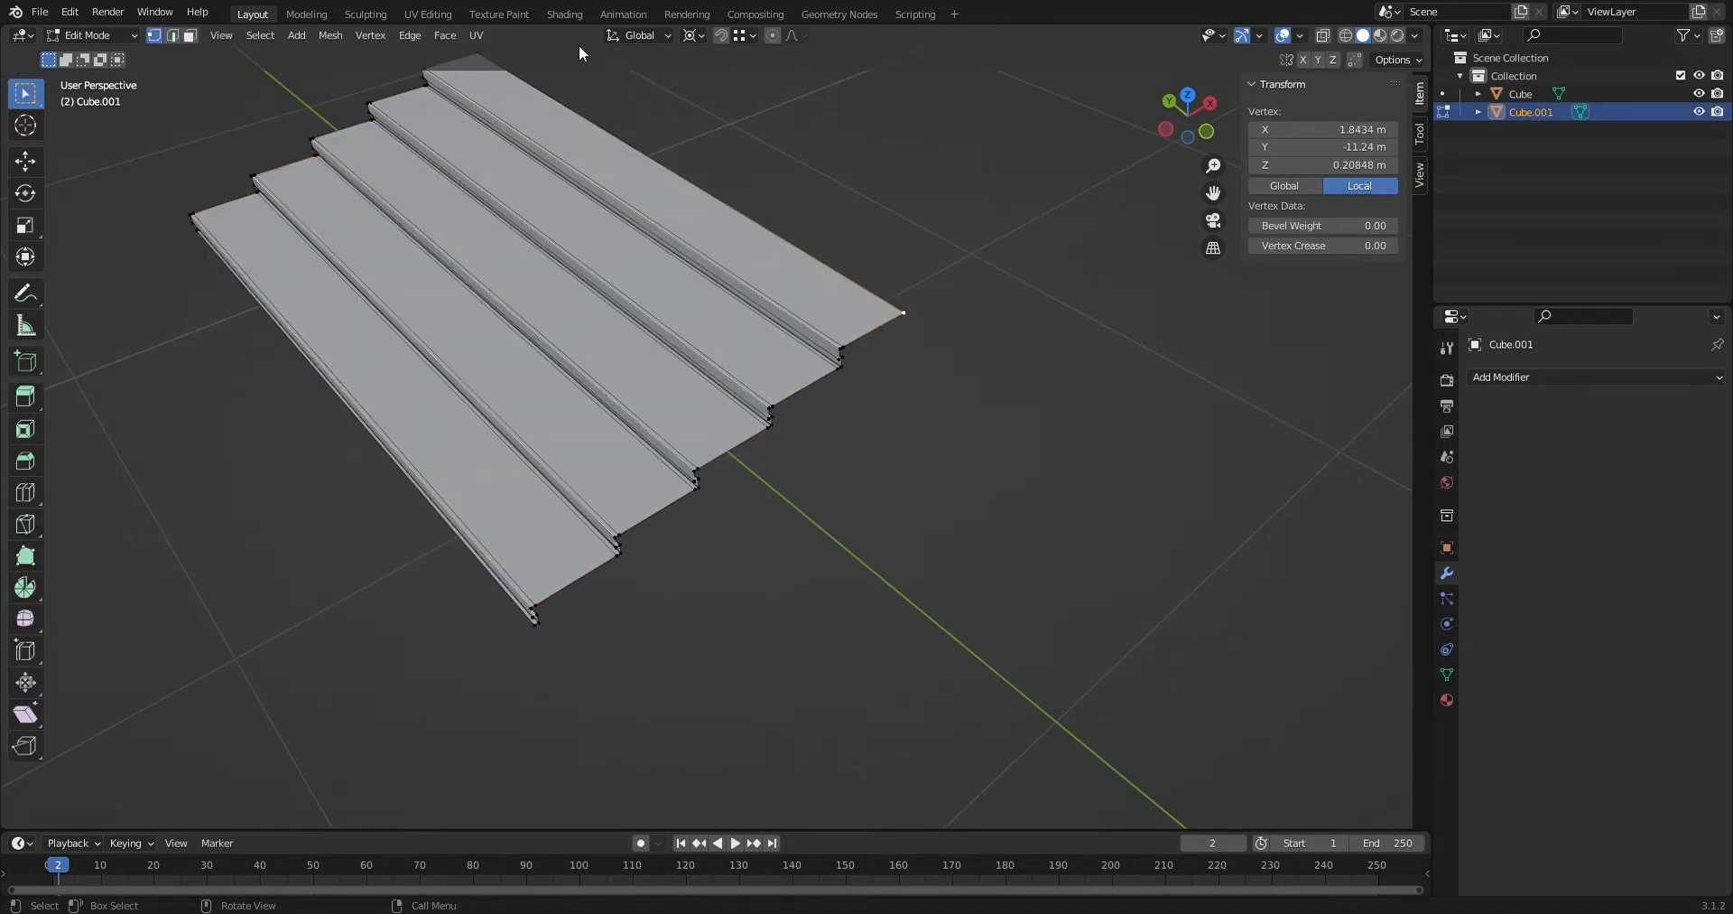
pyautogui.click(688, 37)
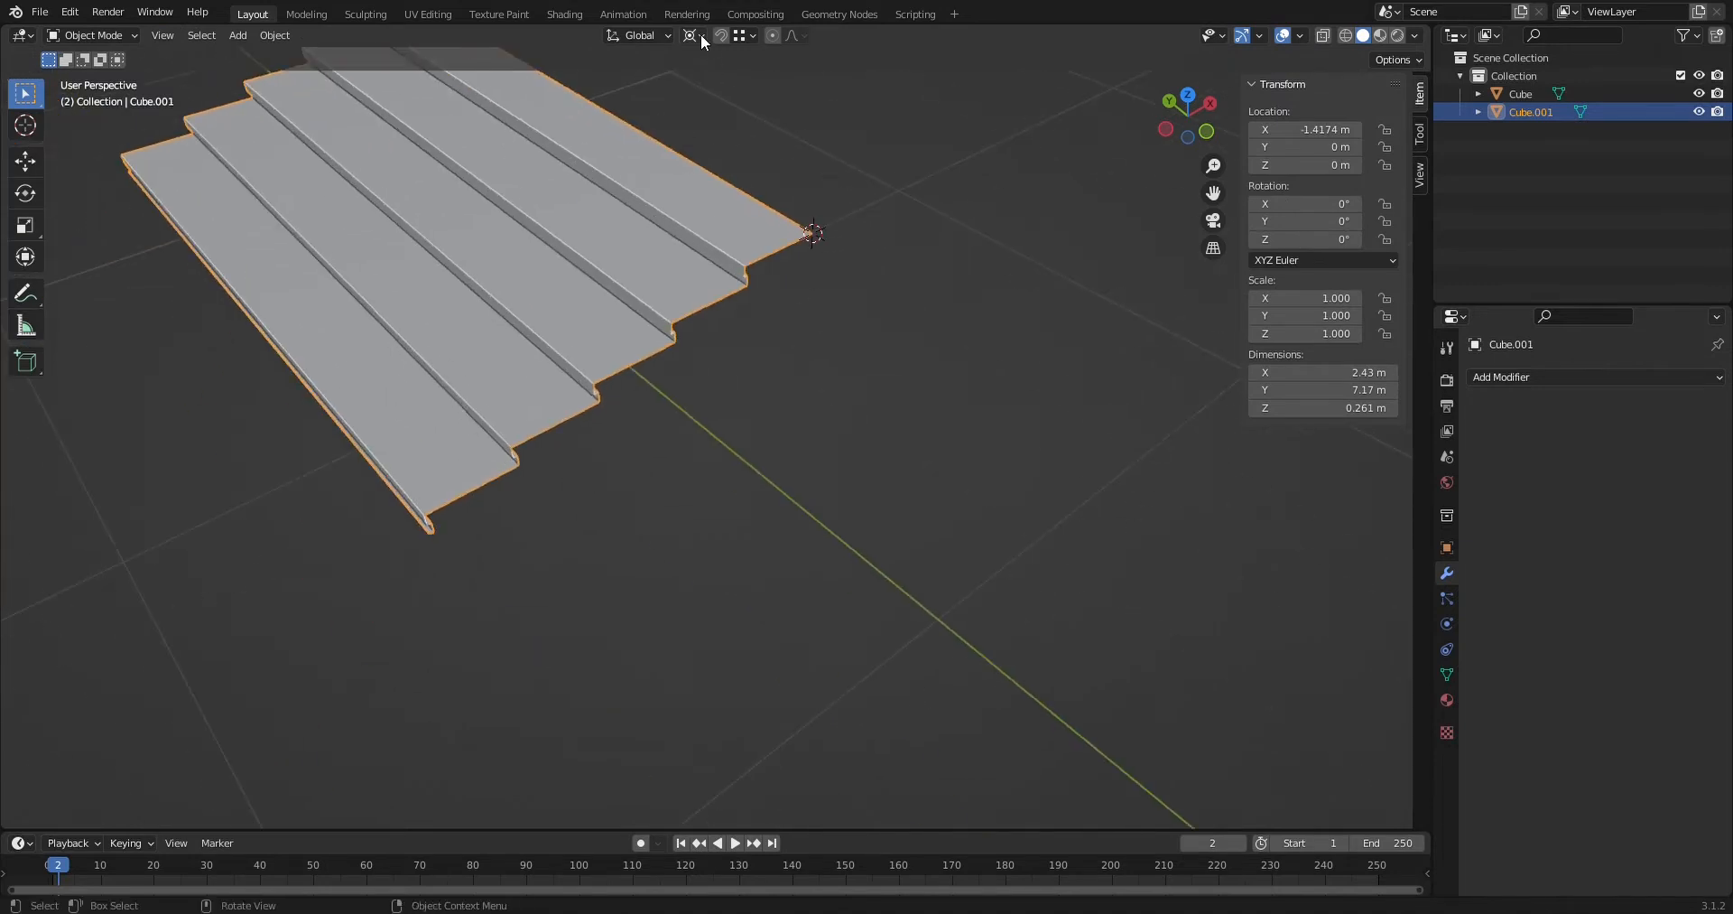
pyautogui.click(688, 36)
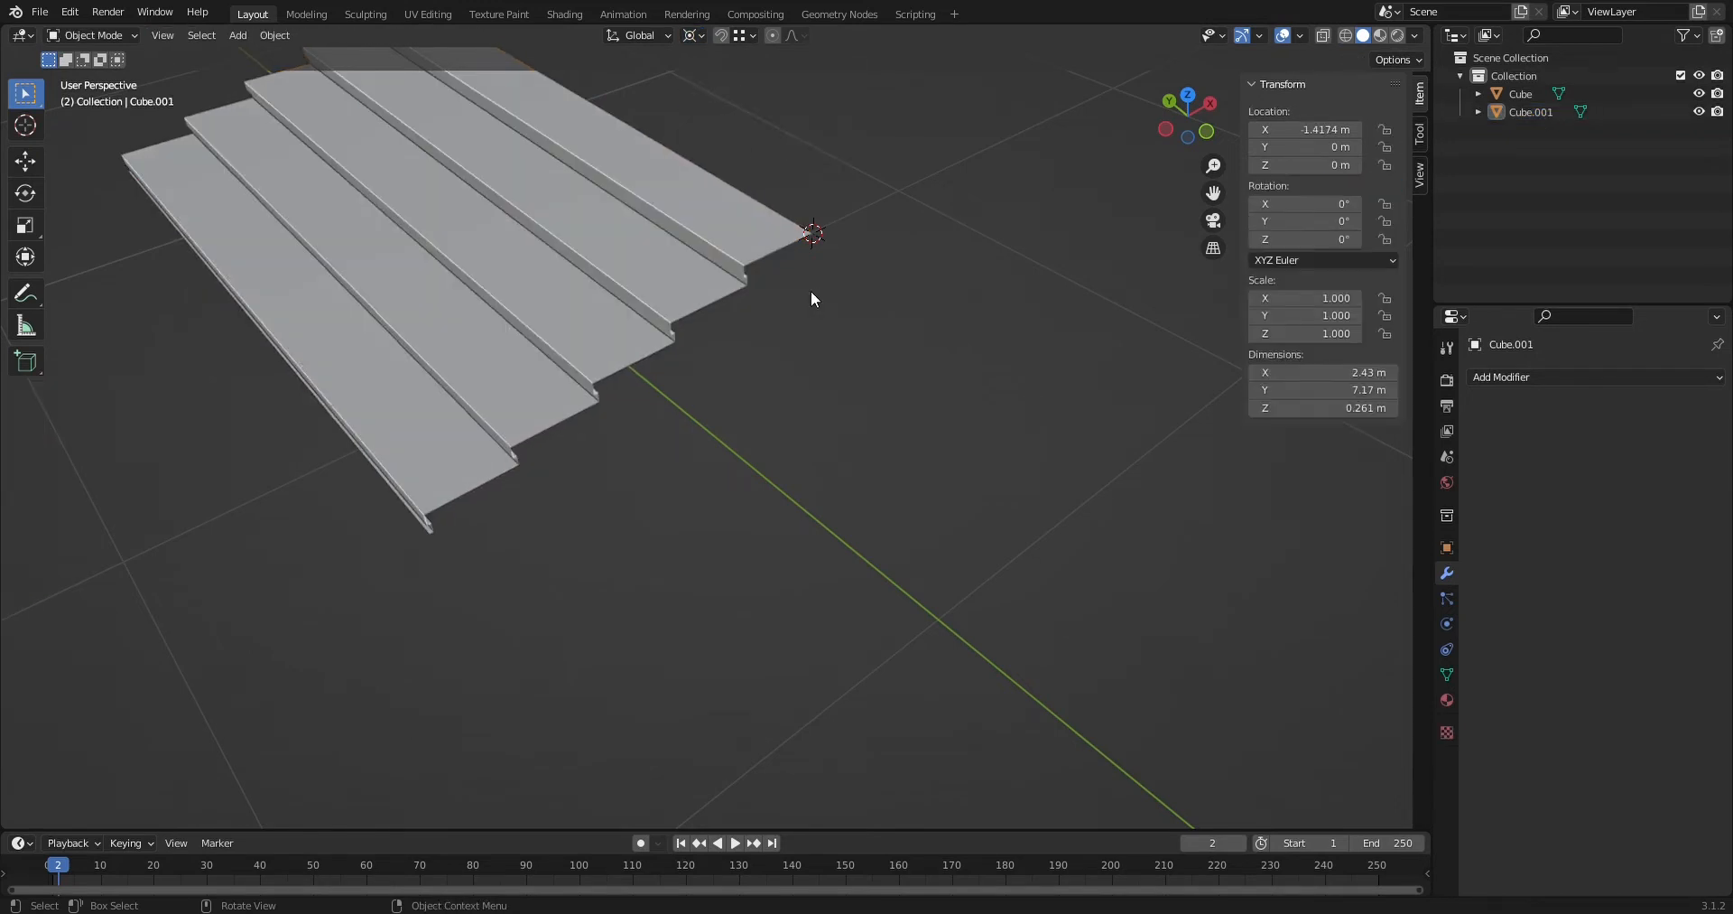
pyautogui.click(238, 36)
pyautogui.write('90')
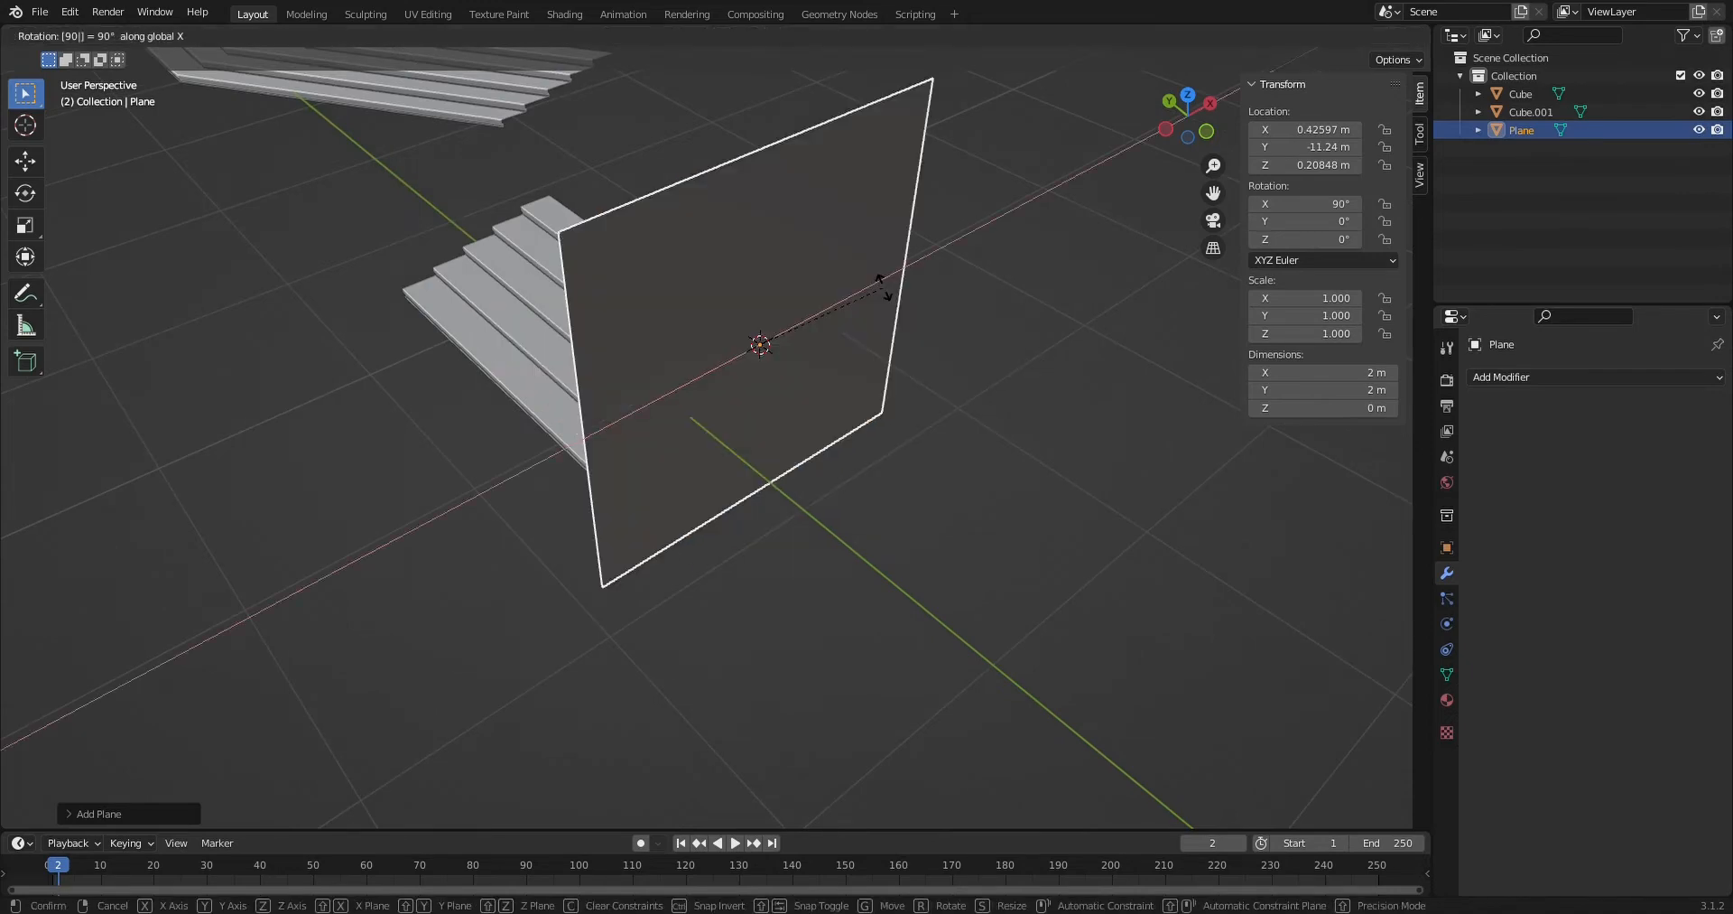
# Turn the upright plane 15° about Z and shift it along Y so it crosses the extruded stair end
pyautogui.click(886, 296)
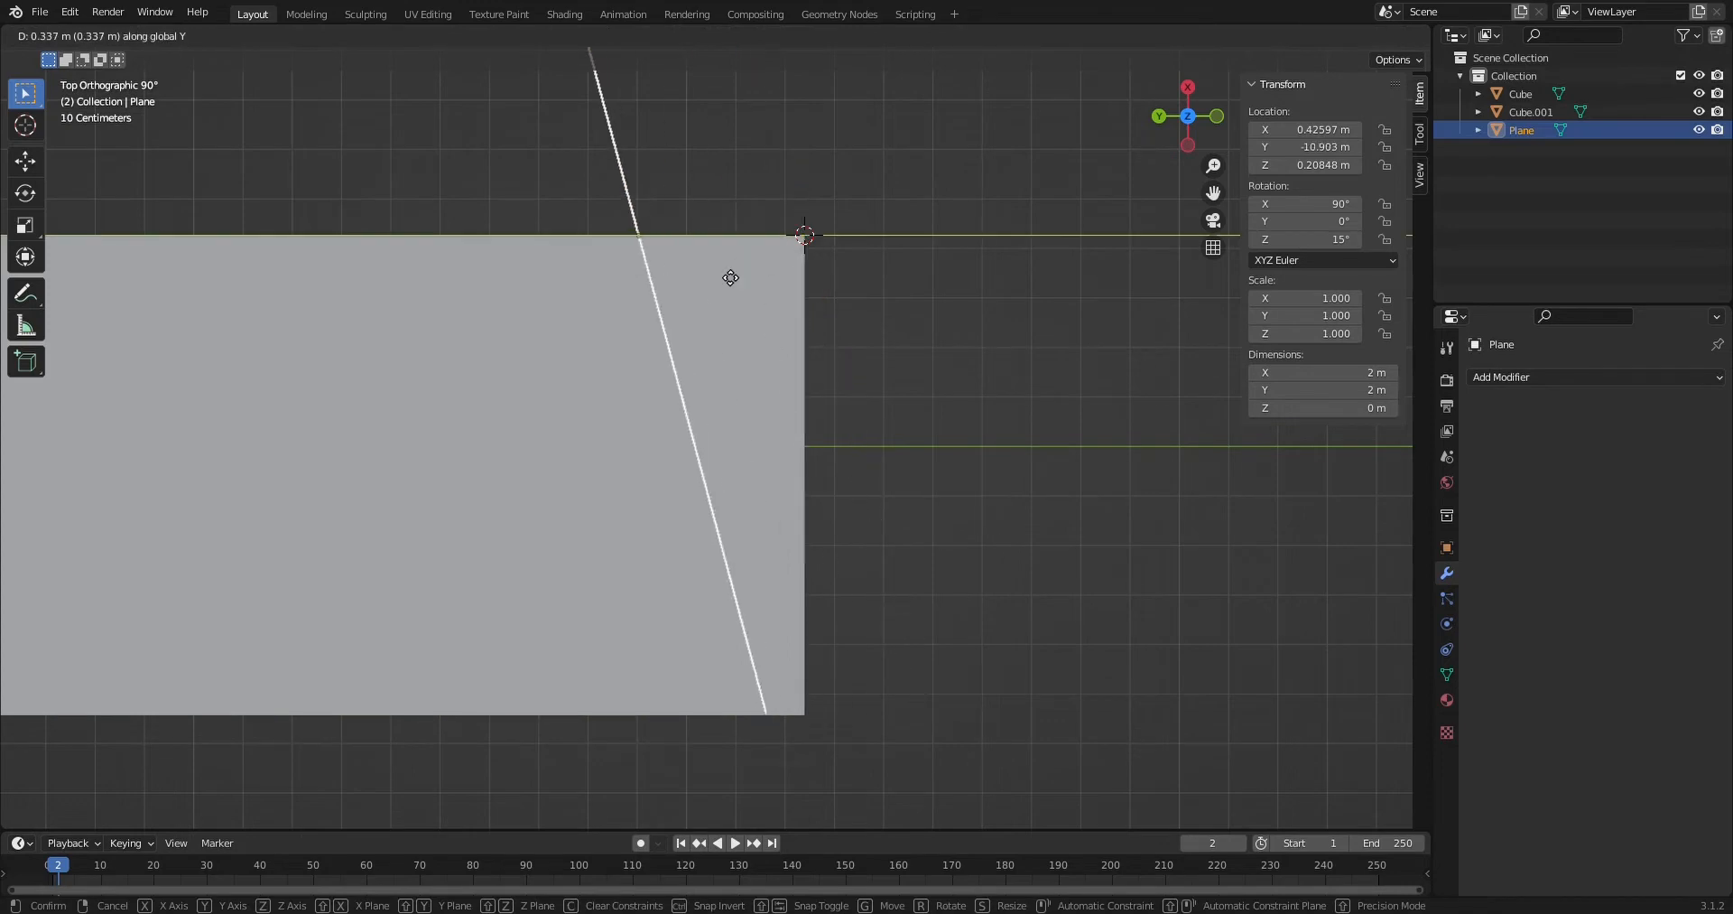
pyautogui.click(752, 432)
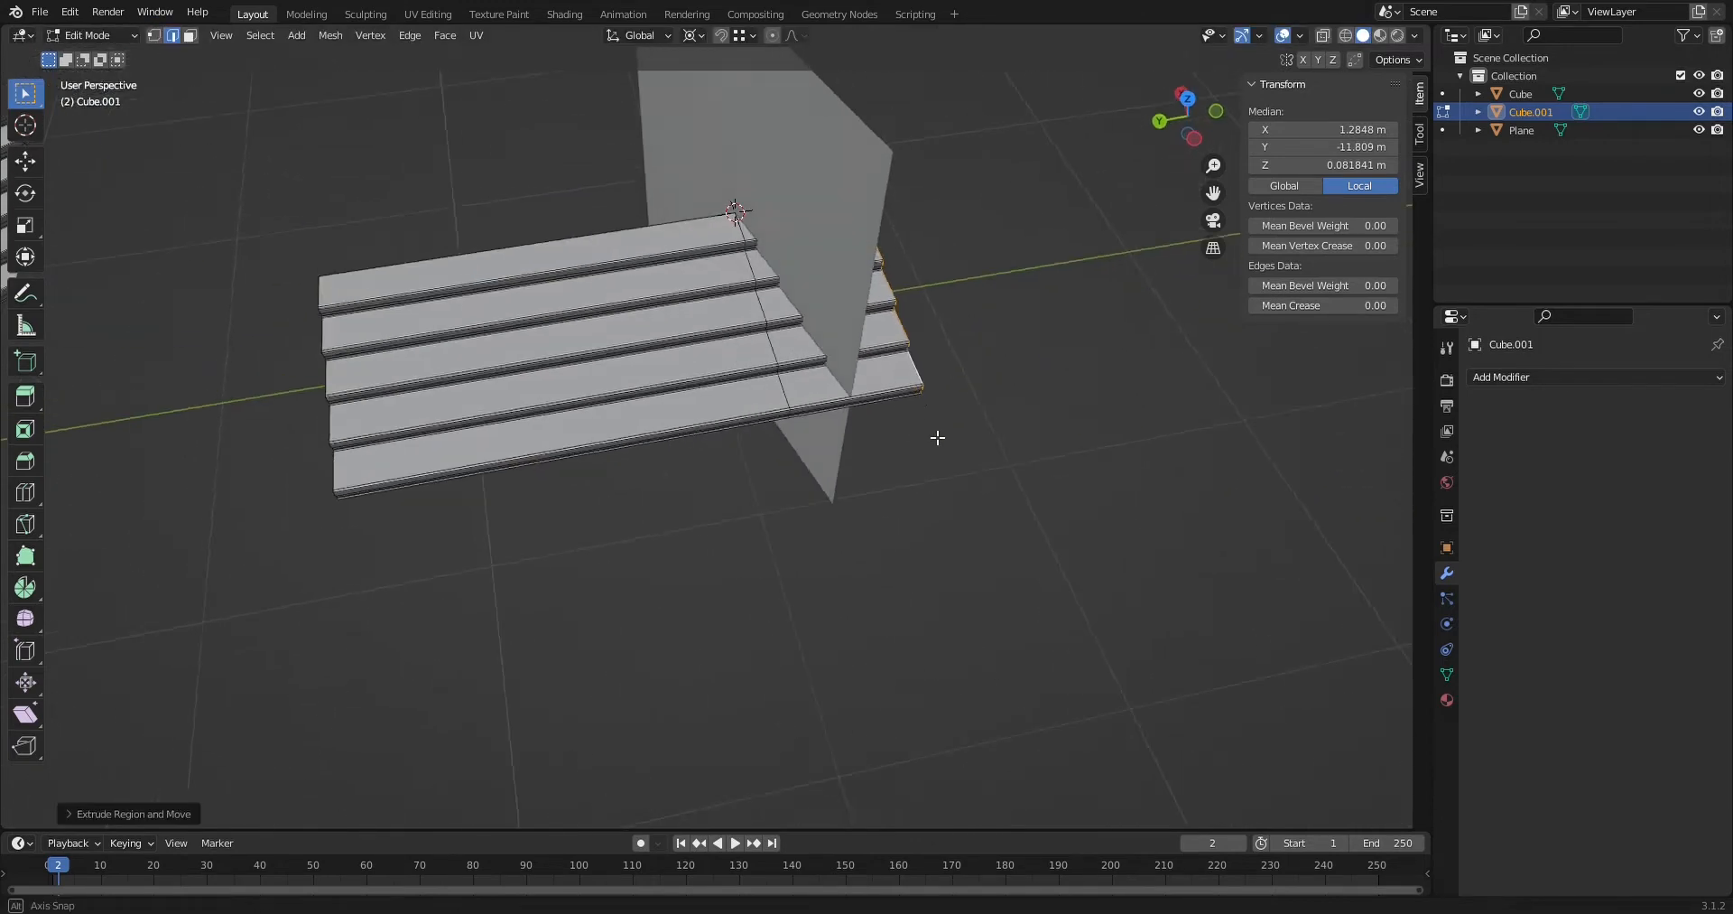
# Enlarge the cutting plane slightly and join it into the stair object with Ctrl+J
pyautogui.press('Tab')
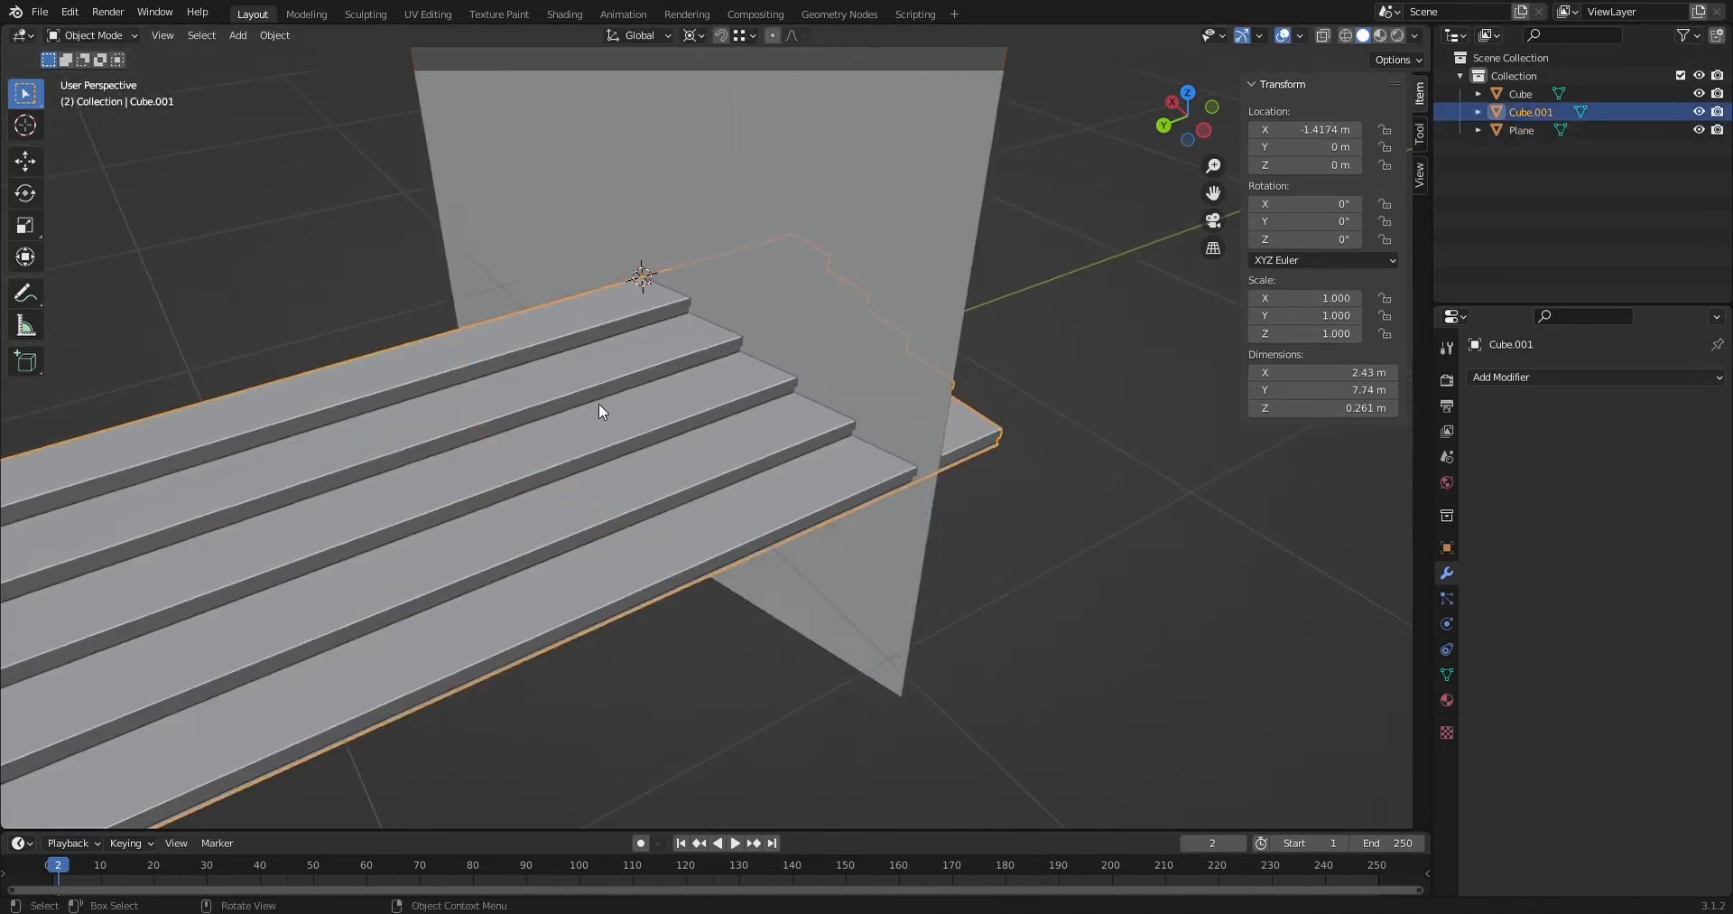
pyautogui.press('Tab')
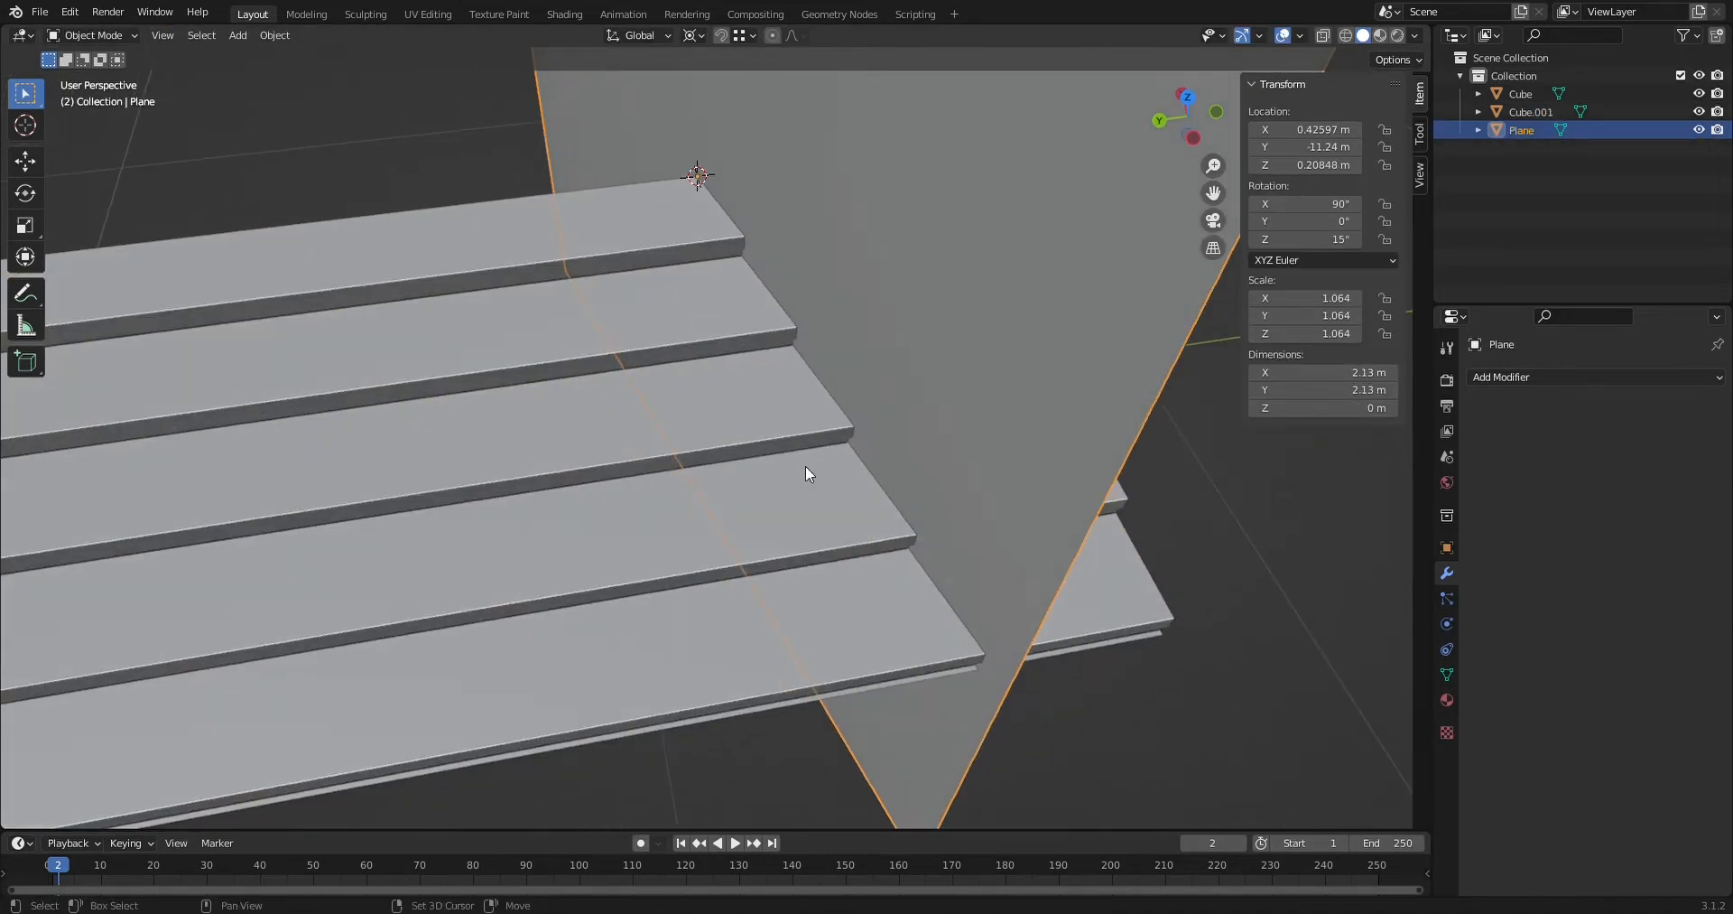
pyautogui.press('Tab')
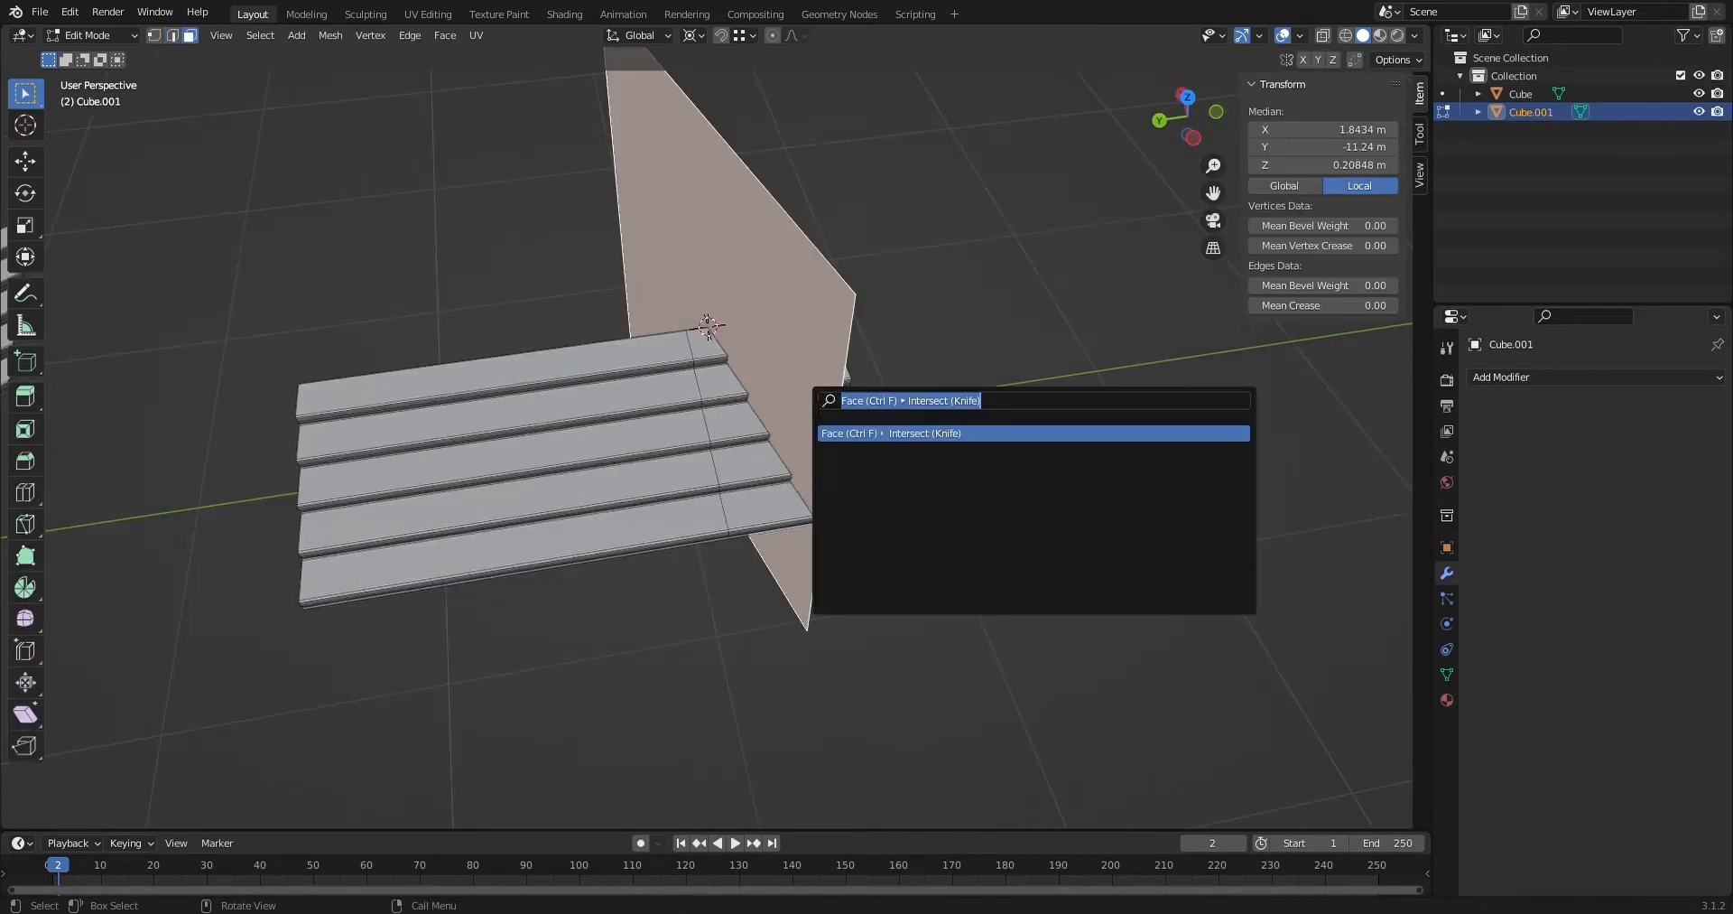
# Run Intersect (Knife) via the 'interse' search to cut the stairs along the plane
pyautogui.write('interse')
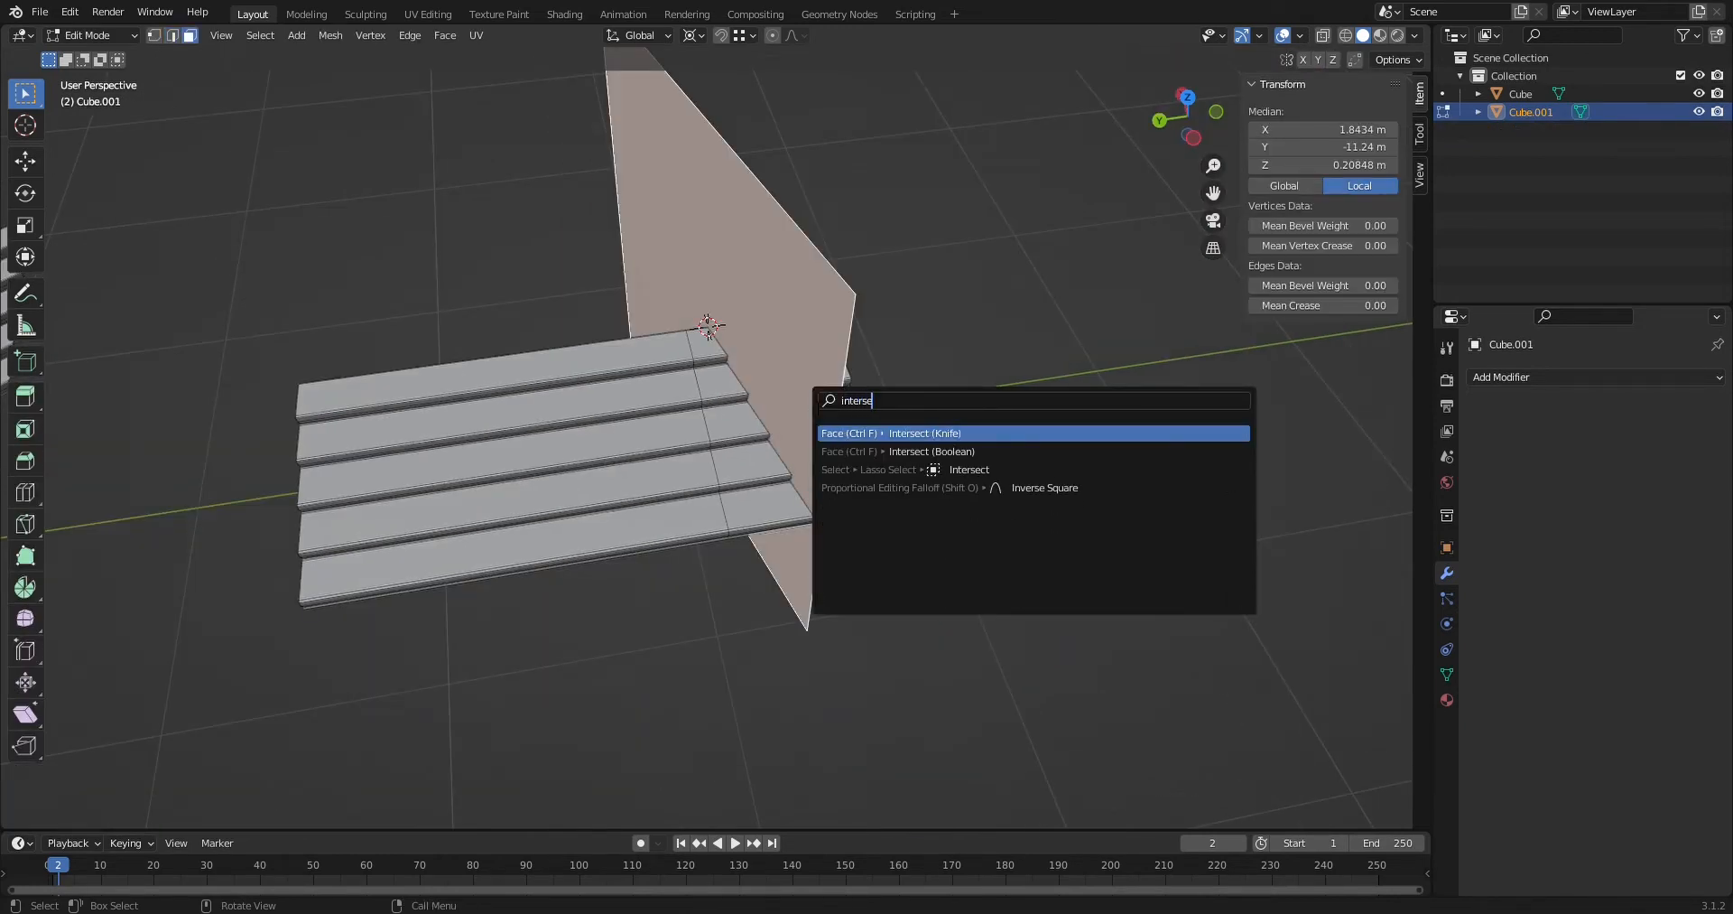
pyautogui.click(890, 434)
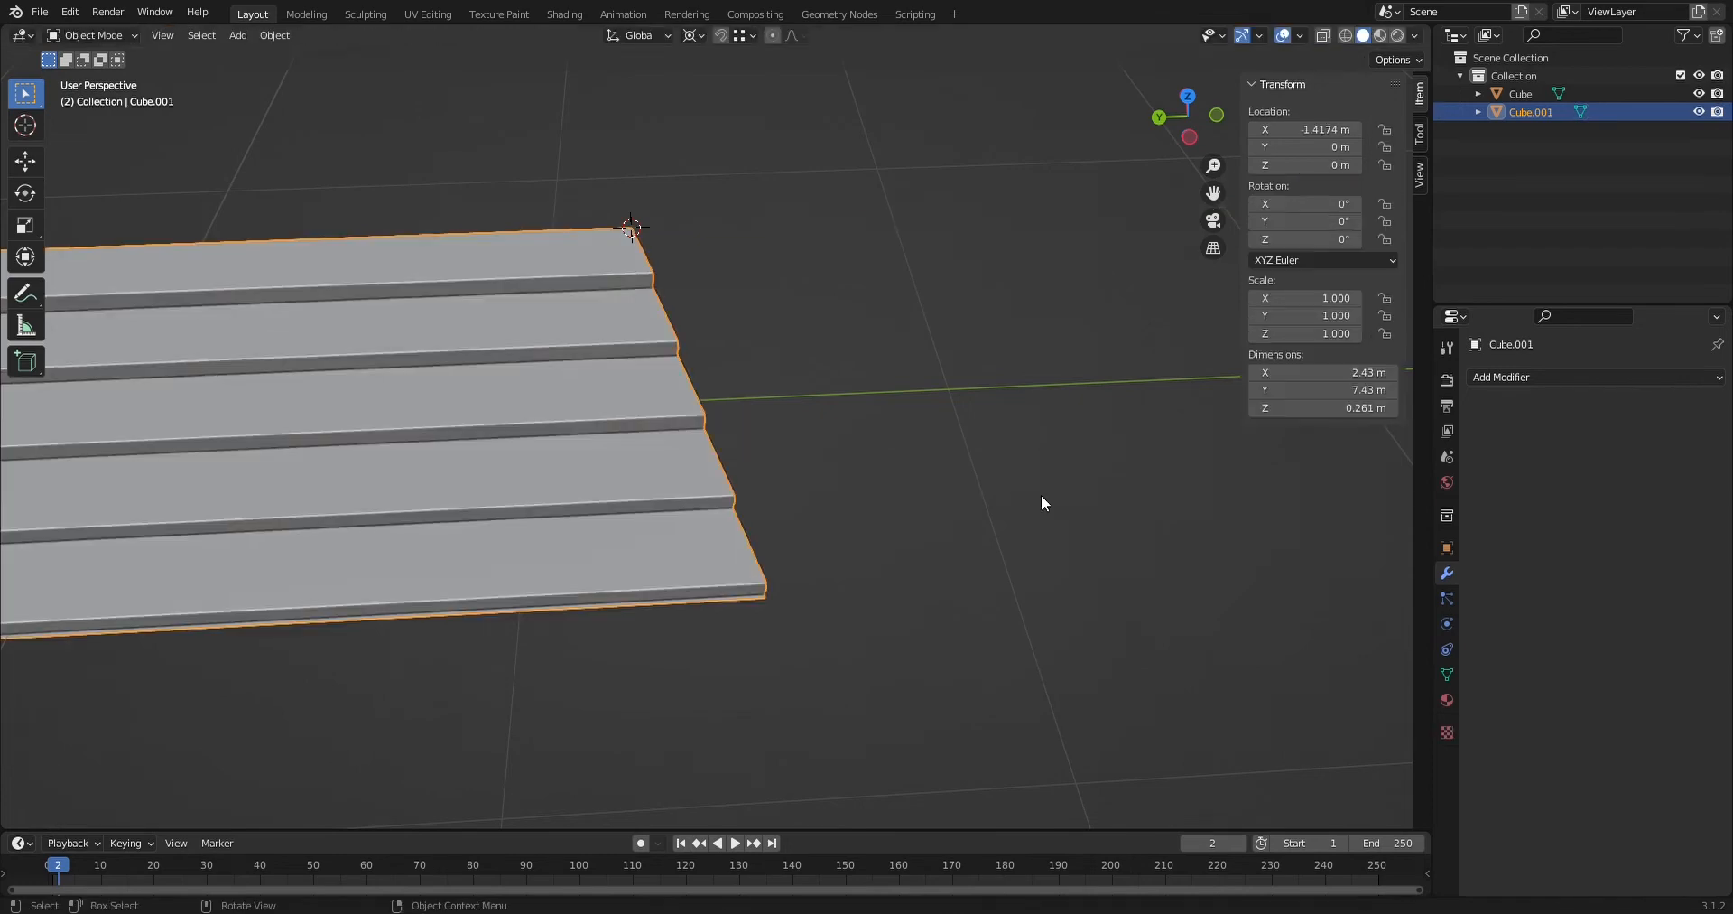
# Duplicate the whole cut stair mesh with Shift+D and place the copy beside the original
pyautogui.press('Tab')
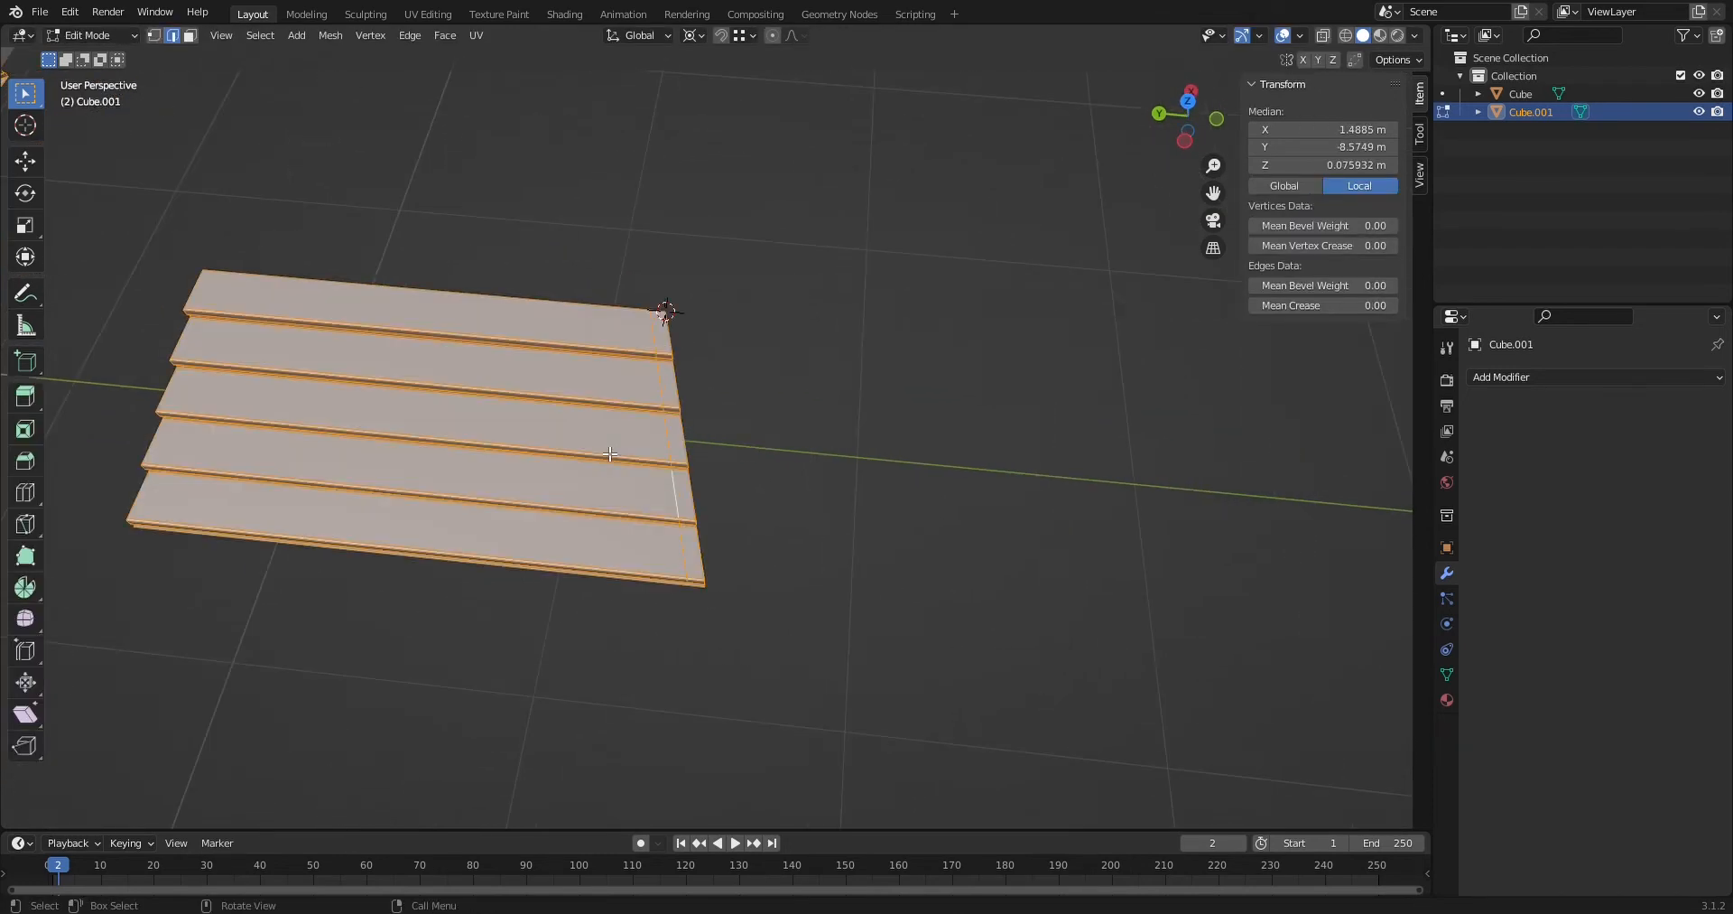
pyautogui.press('Tab')
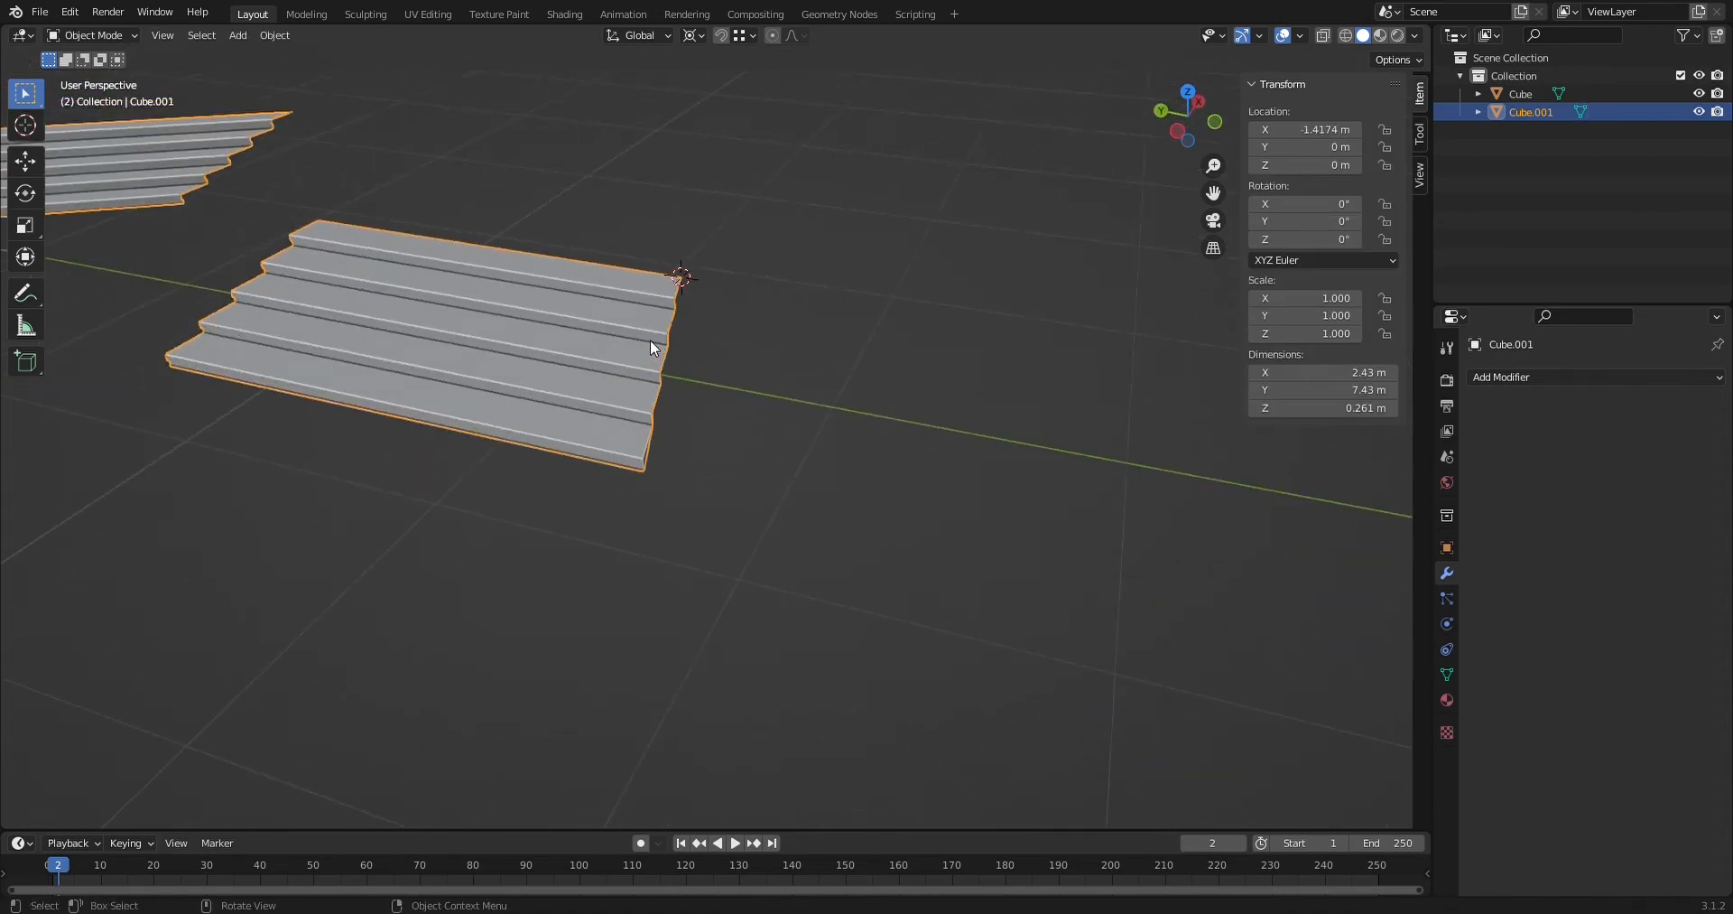
pyautogui.press('Tab')
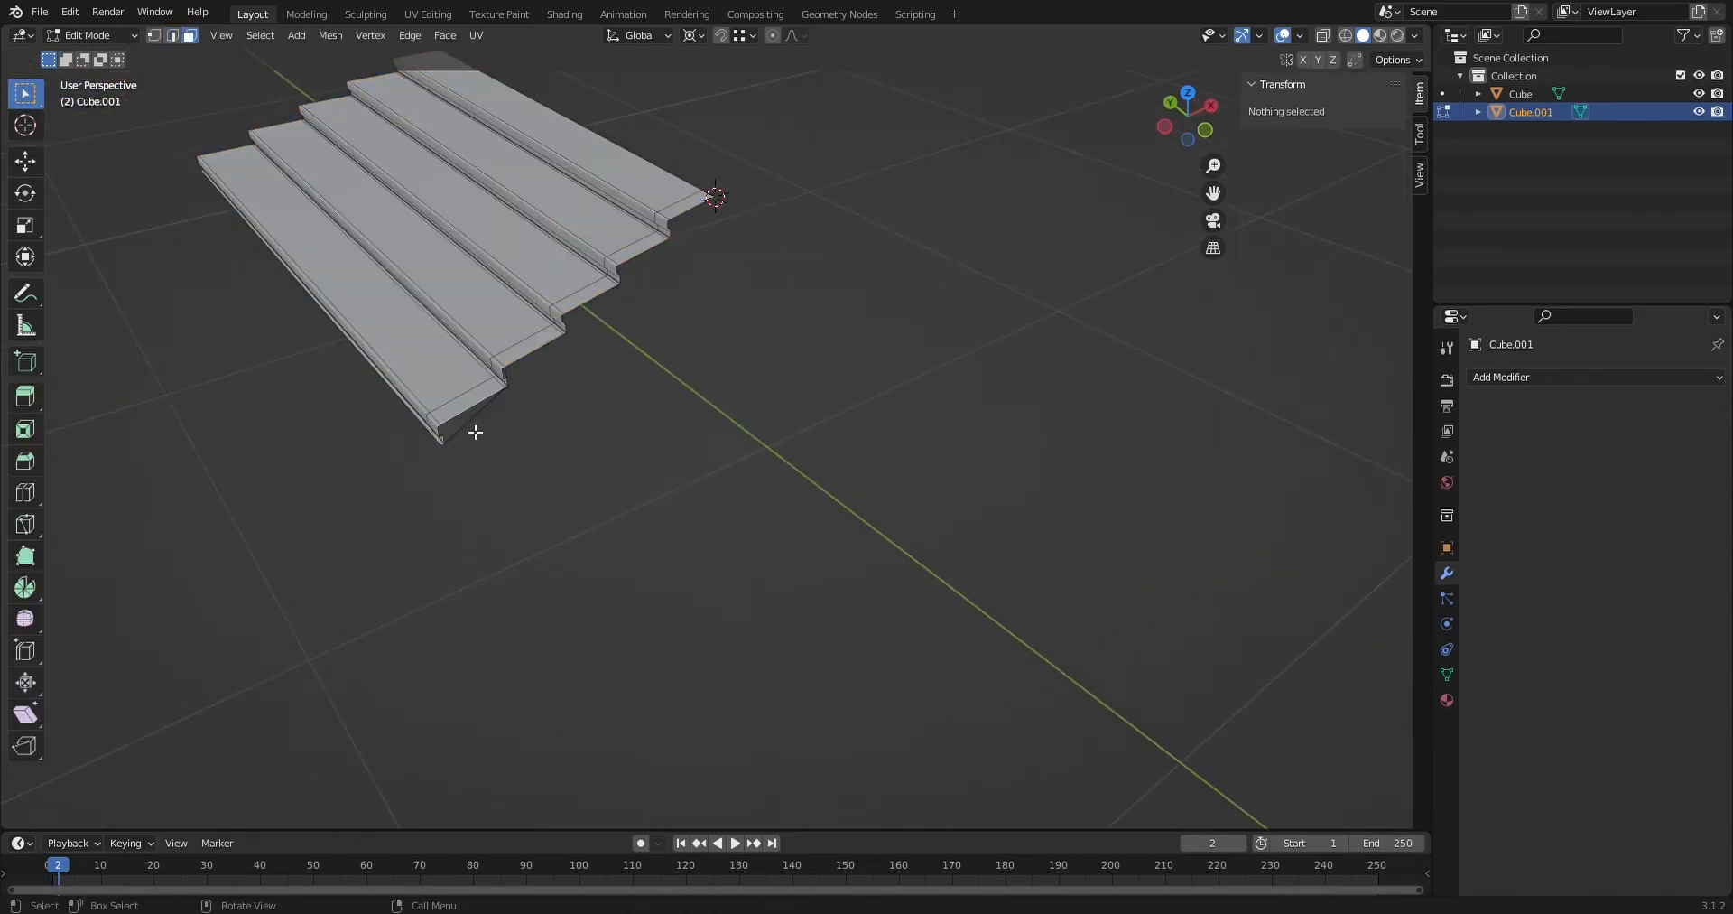
pyautogui.moveTo(462, 434)
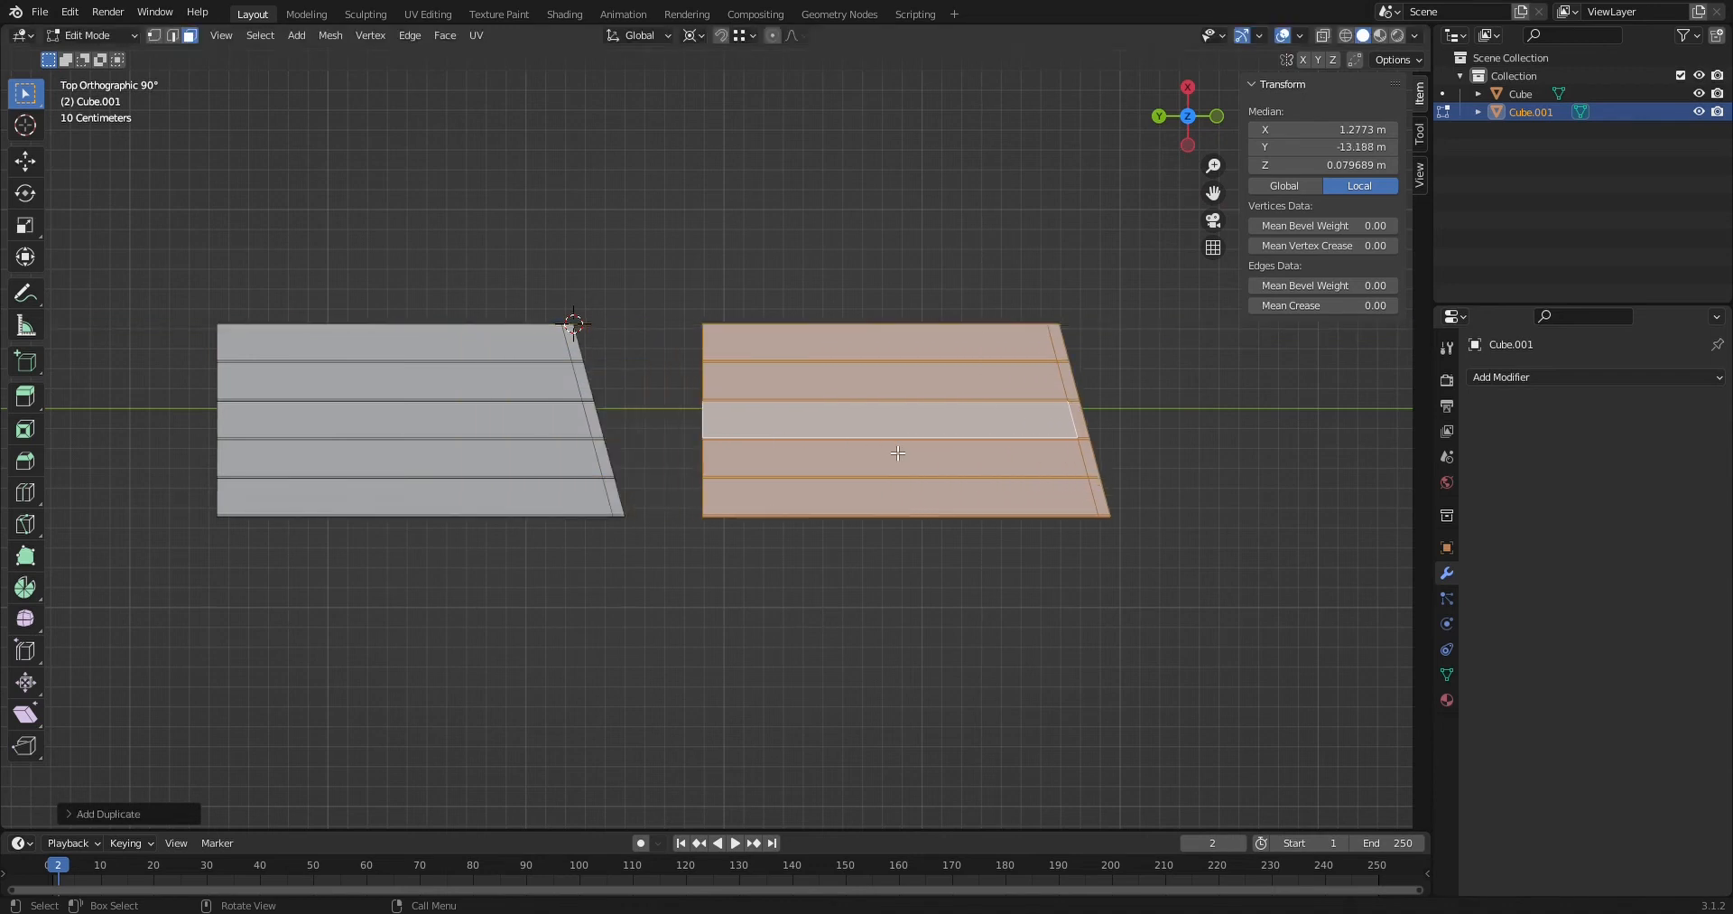
# Move and rotate the duplicate stair set to an angle, then choose Vertex snapping
pyautogui.press('s')
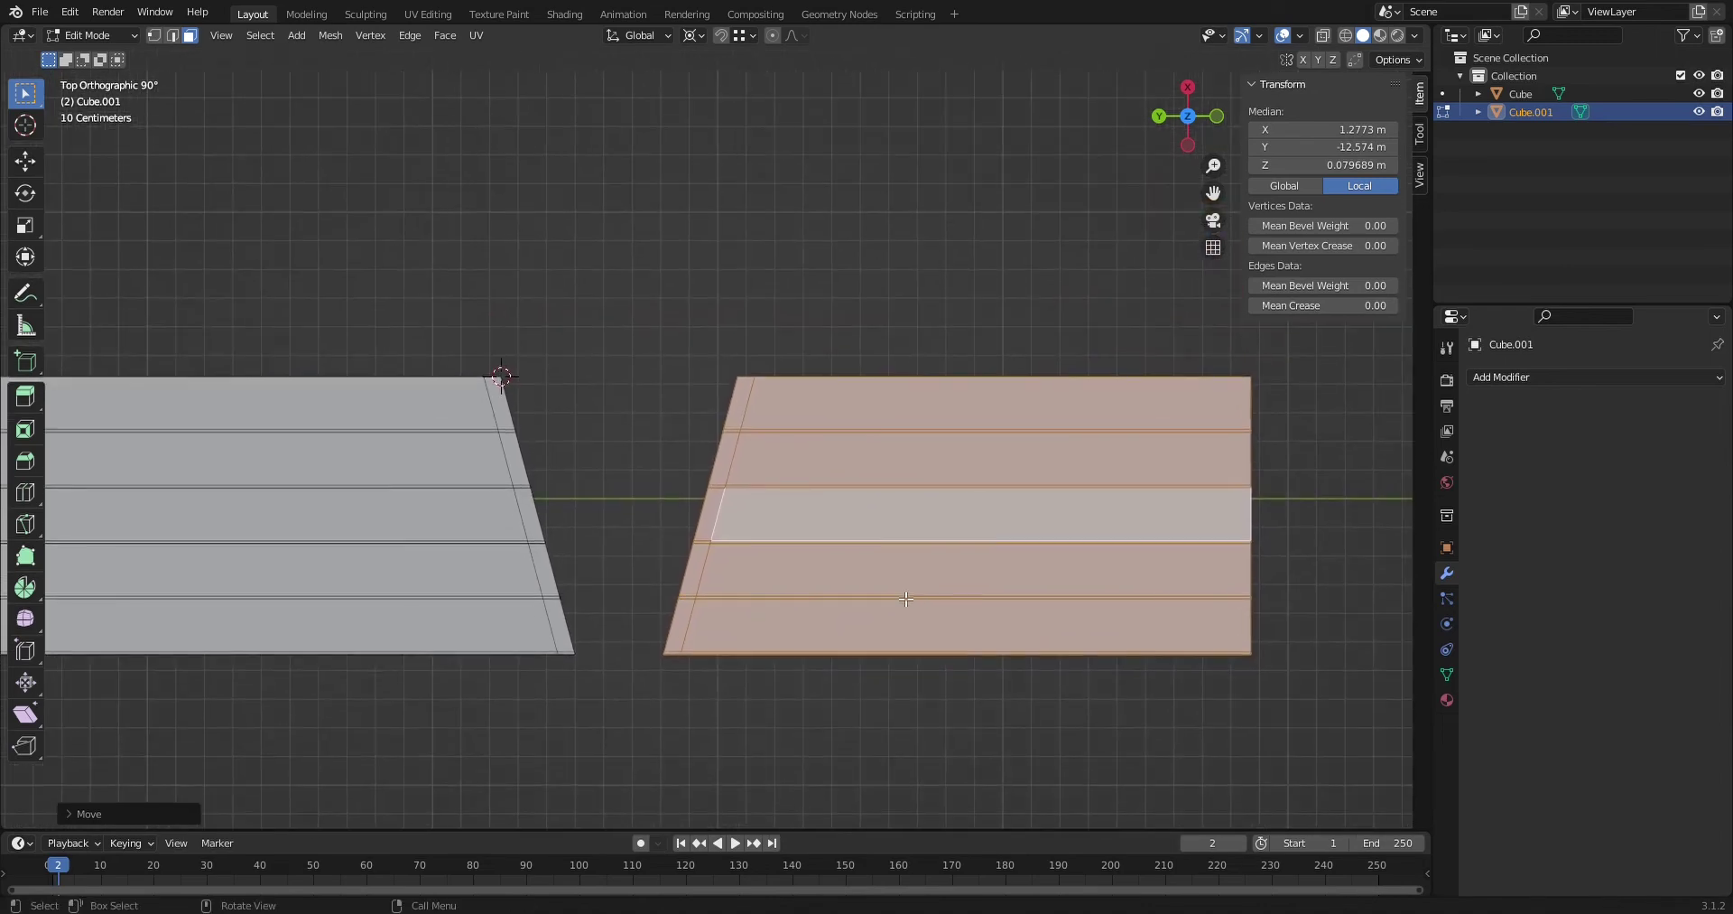
pyautogui.press('r')
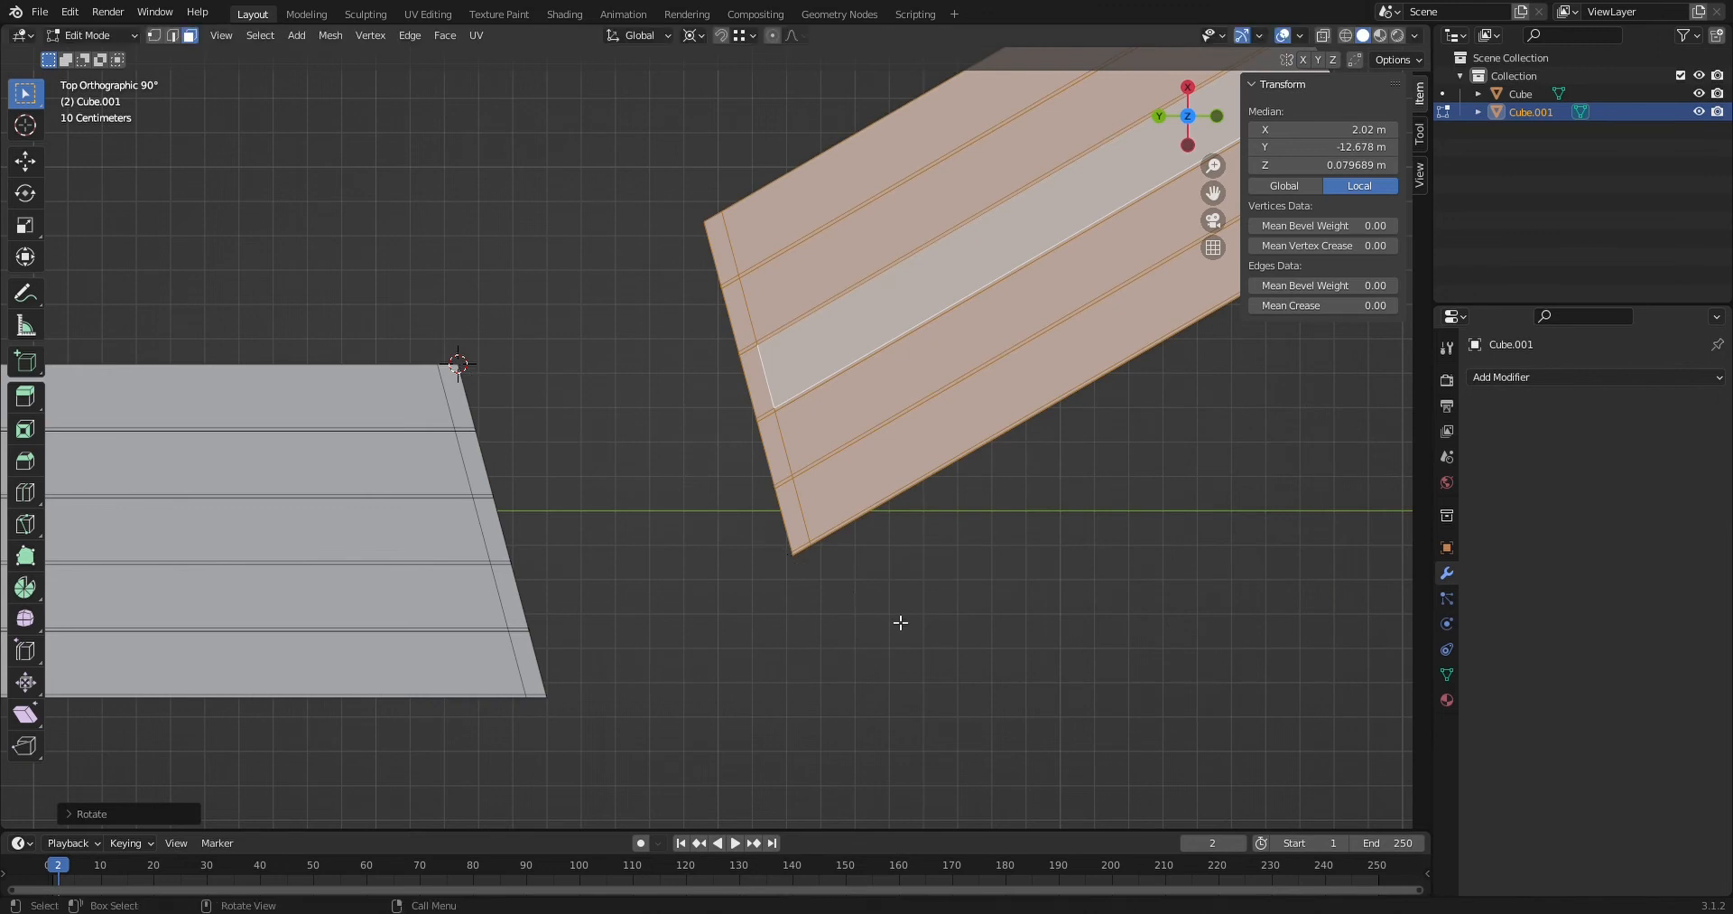
pyautogui.click(751, 36)
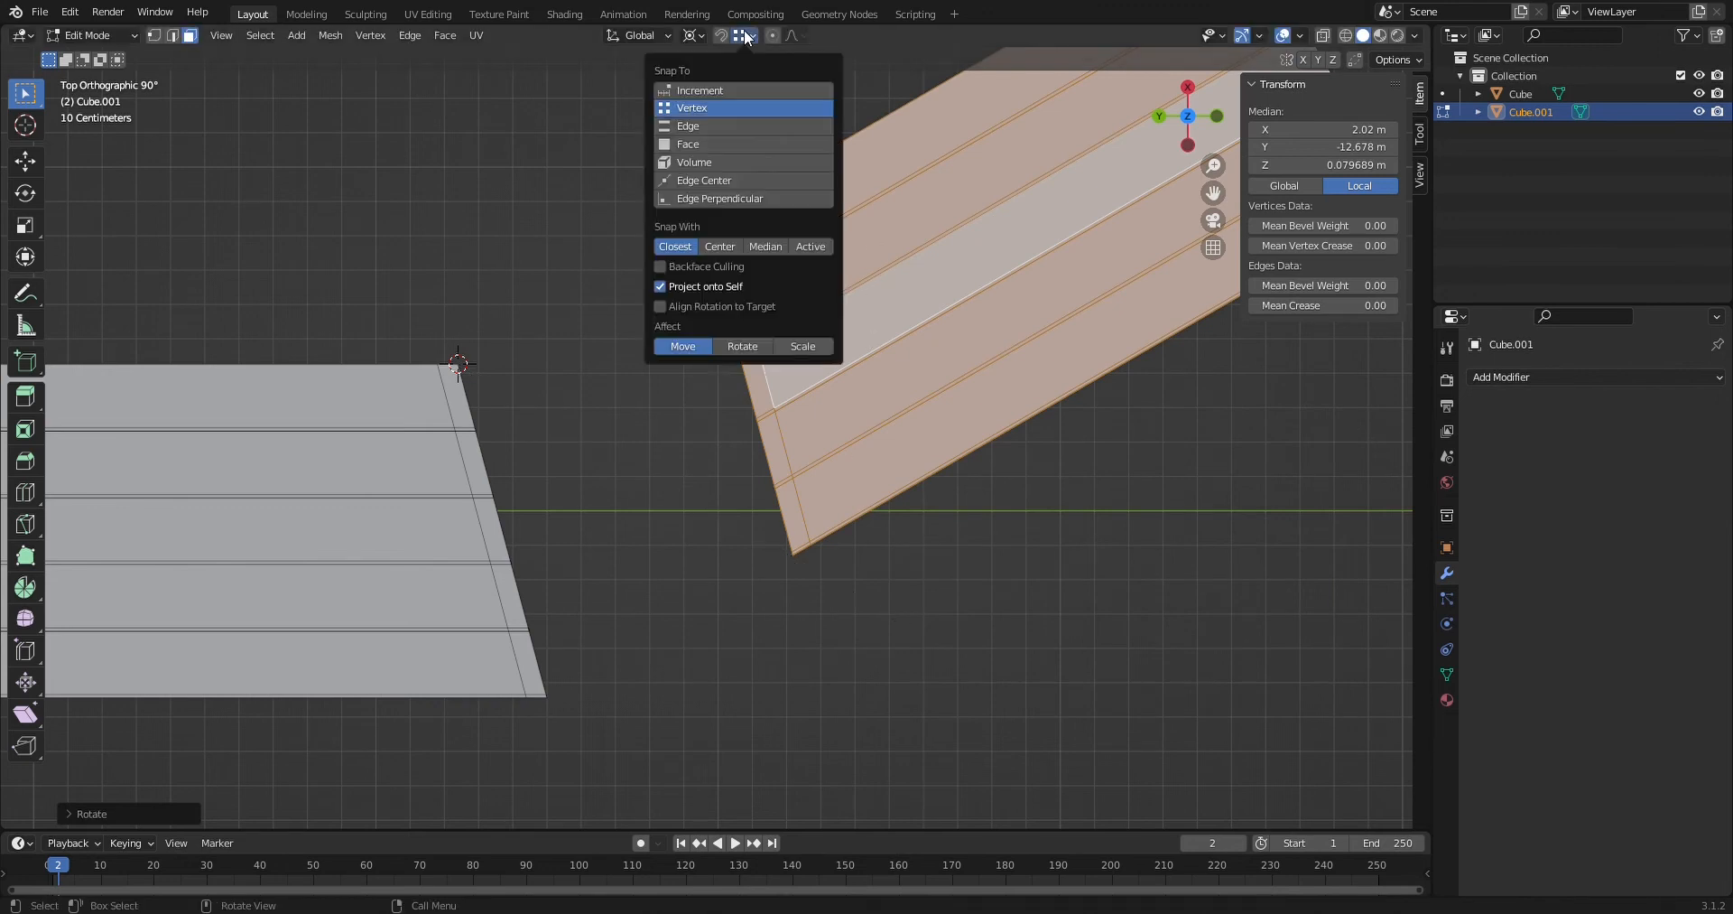